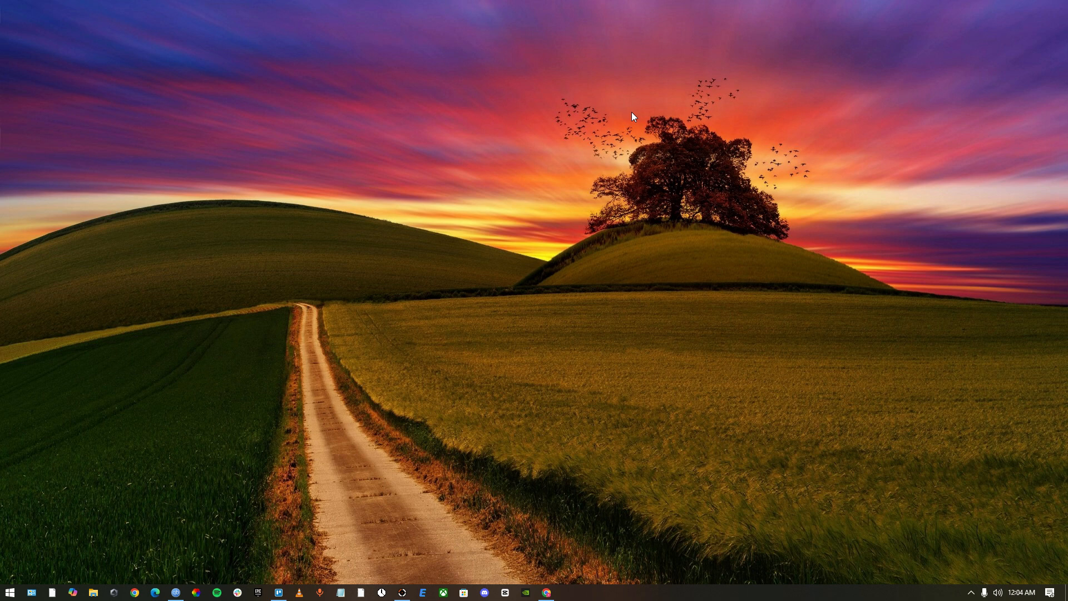
pyautogui.moveTo(539, 323)
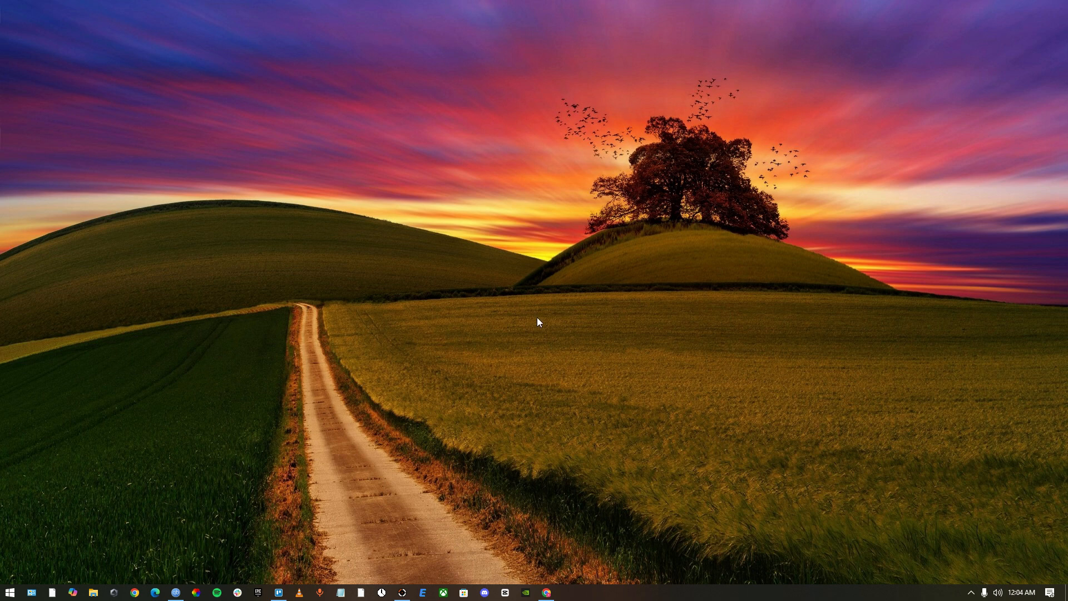
pyautogui.moveTo(533, 329)
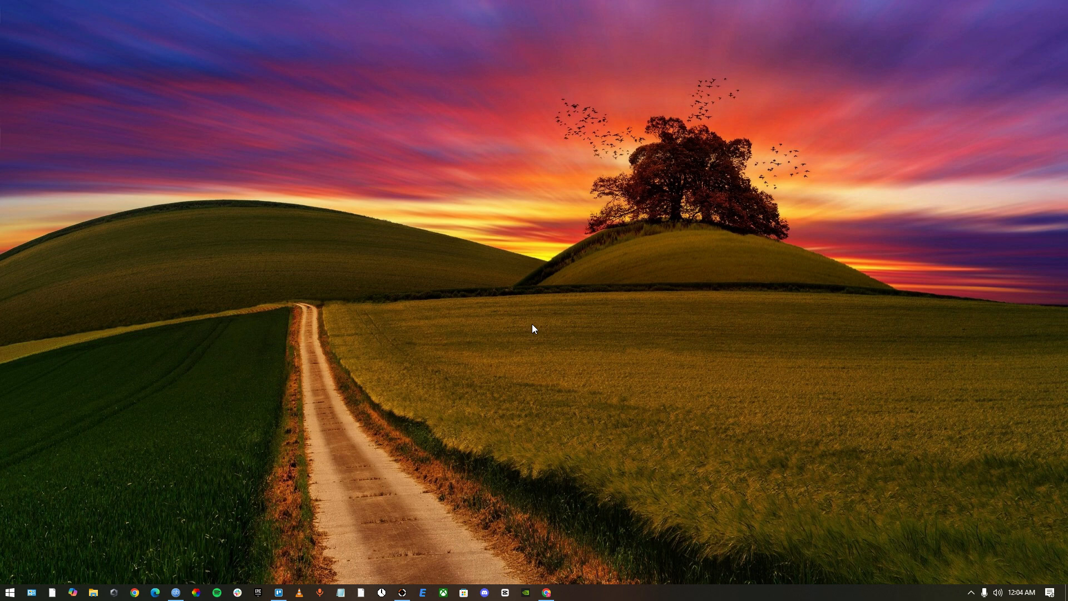
pyautogui.moveTo(538, 546)
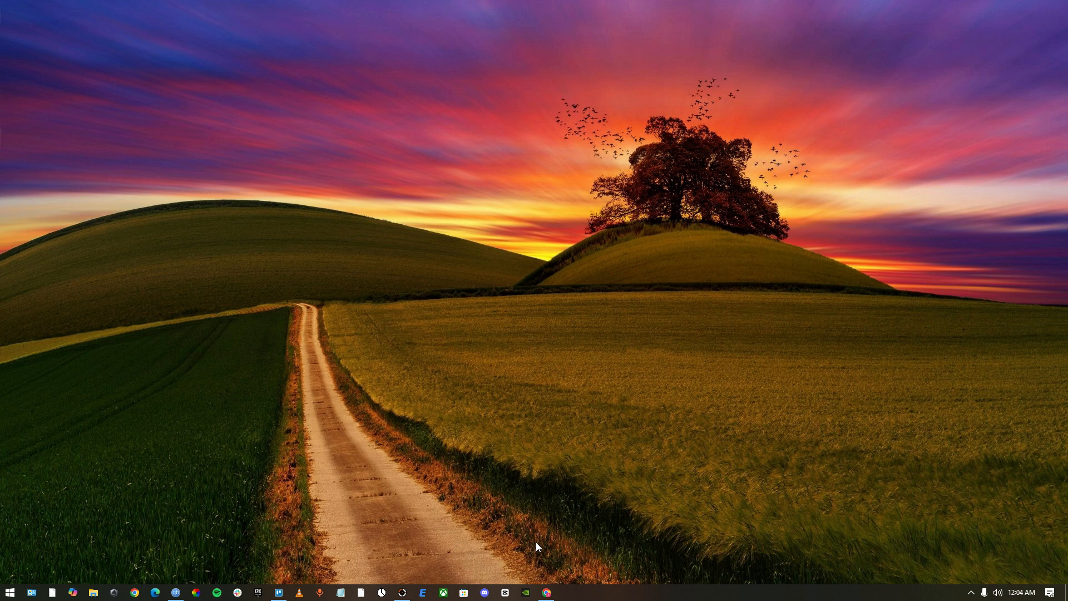
pyautogui.moveTo(545, 591)
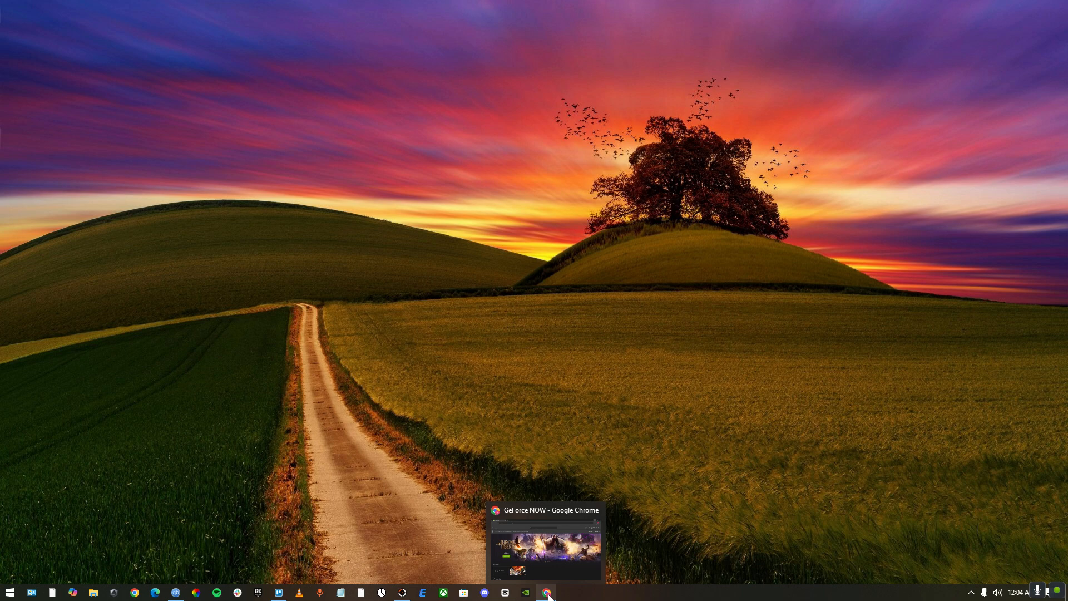
# - Restore the GeForce NOW window and open its side menu of app pages
pyautogui.click(546, 591)
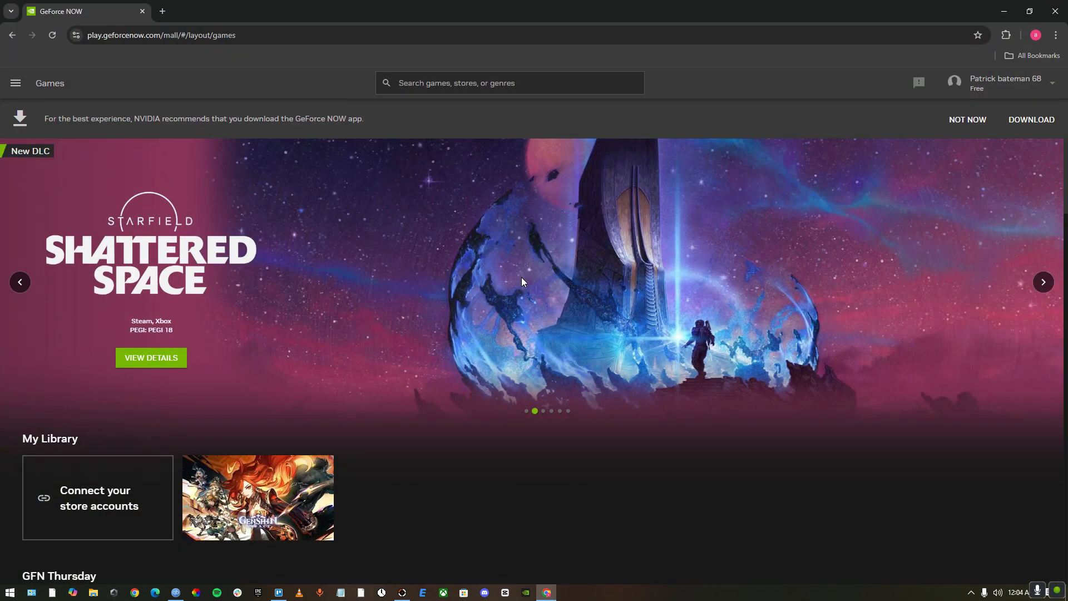
pyautogui.moveTo(474, 298)
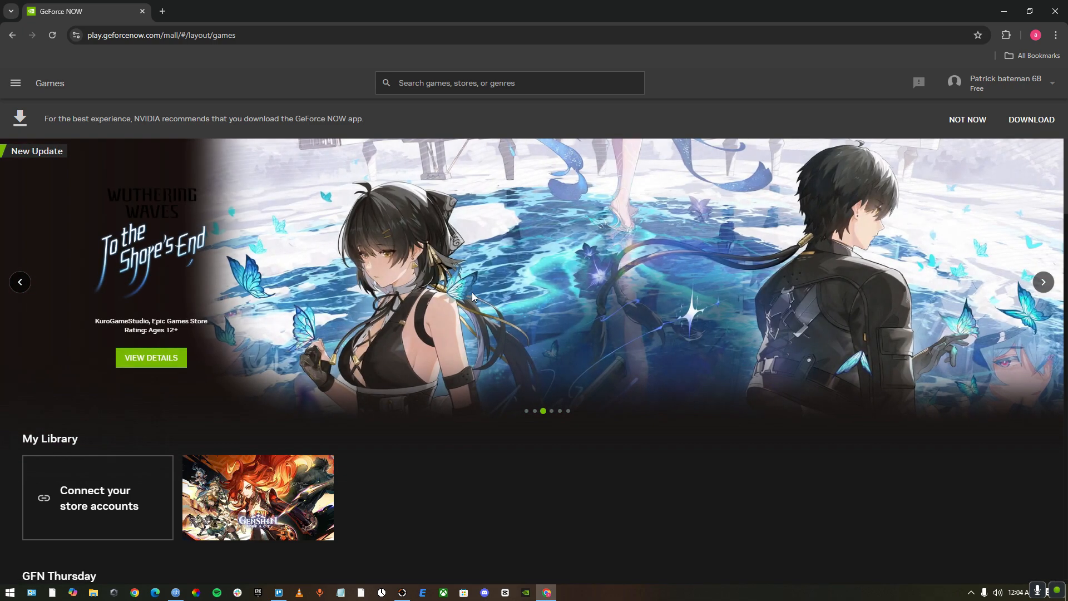
pyautogui.moveTo(525, 381)
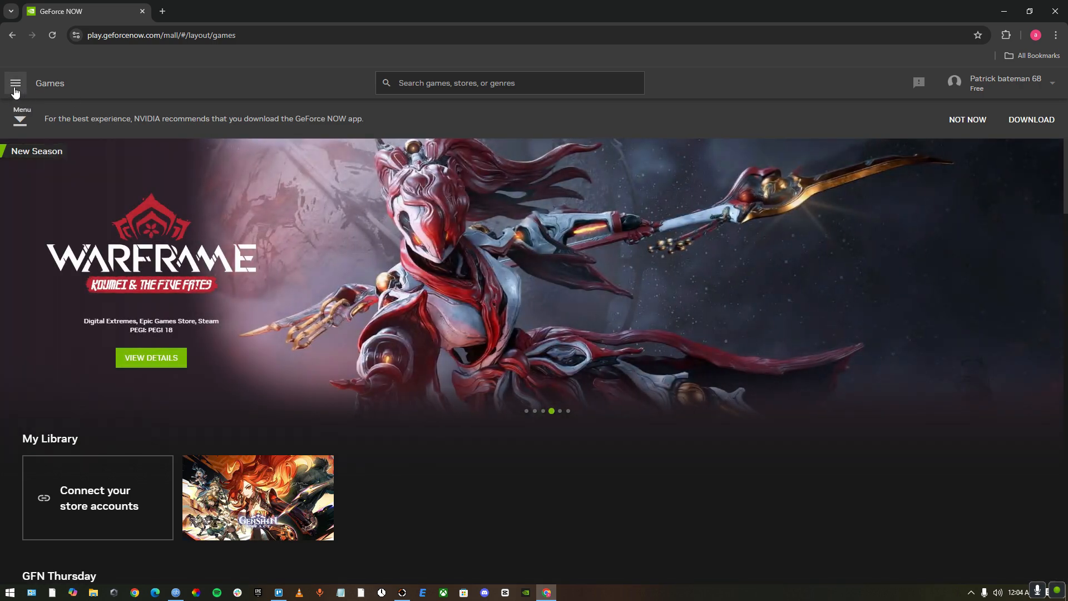
pyautogui.click(16, 84)
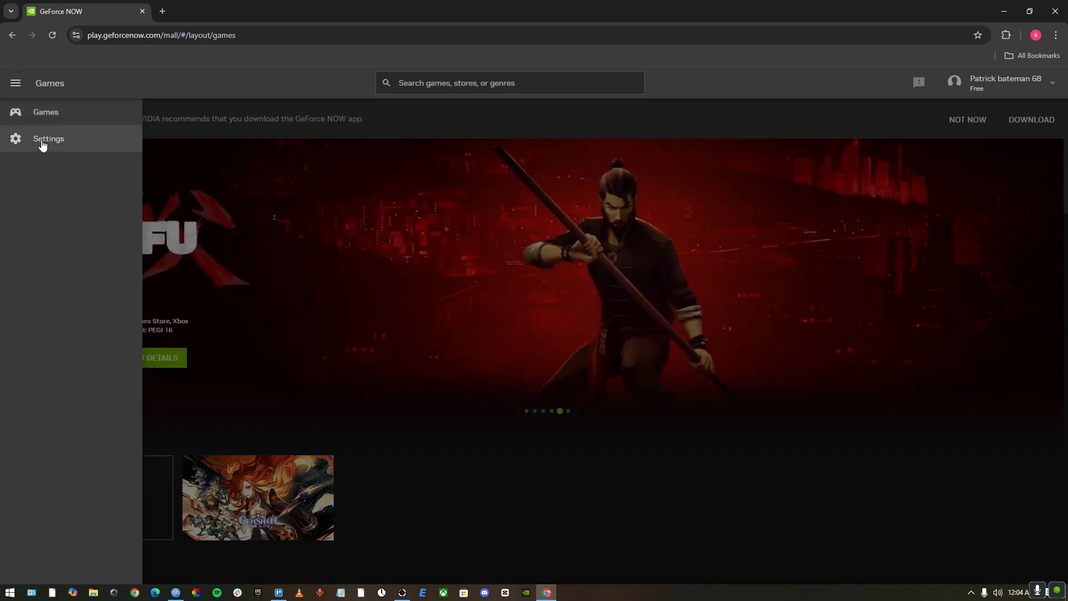
# - Go to Settings and scroll to the Streaming Quality section, currently Balanced
pyautogui.click(49, 138)
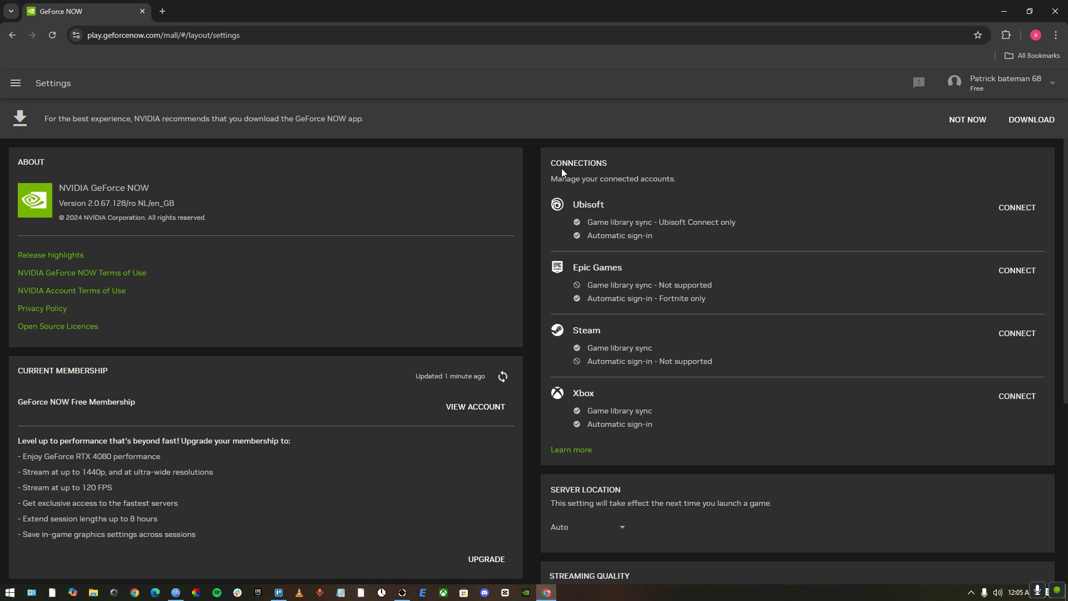
pyautogui.moveTo(443, 331)
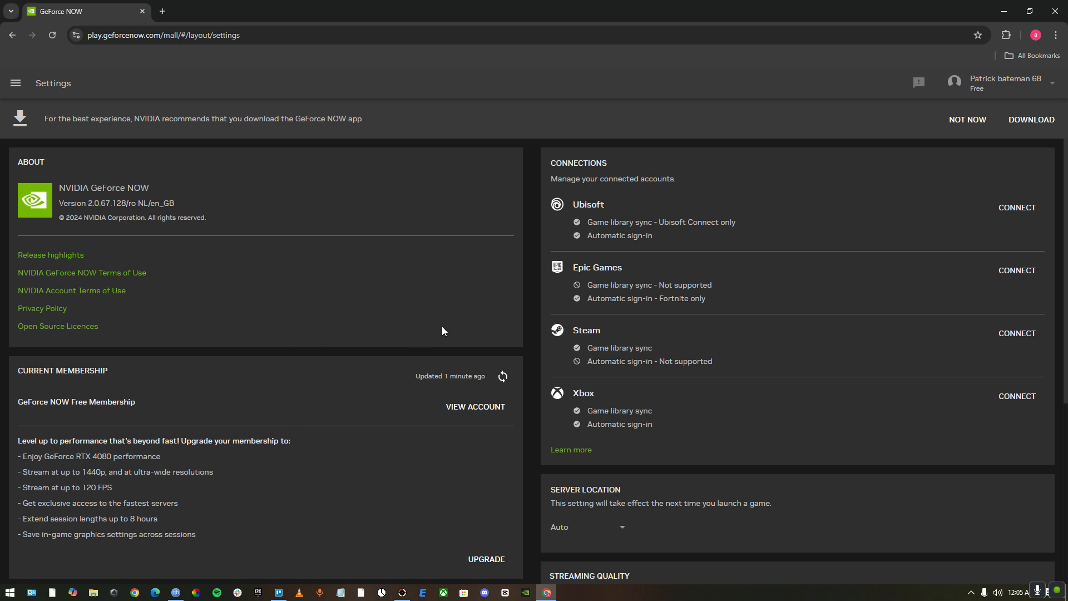
pyautogui.scroll(-3)
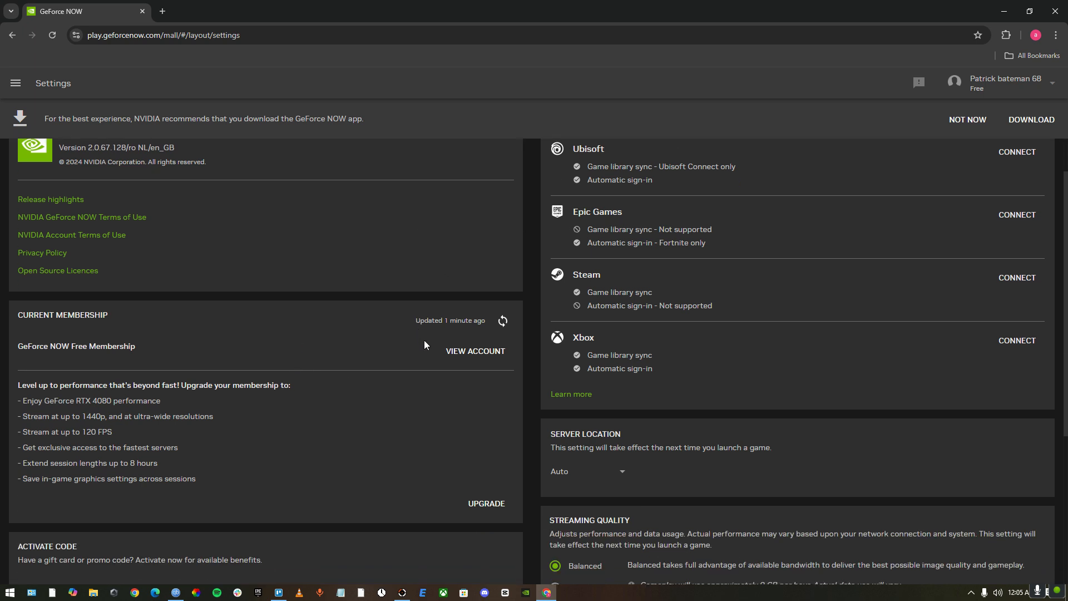
pyautogui.scroll(-3)
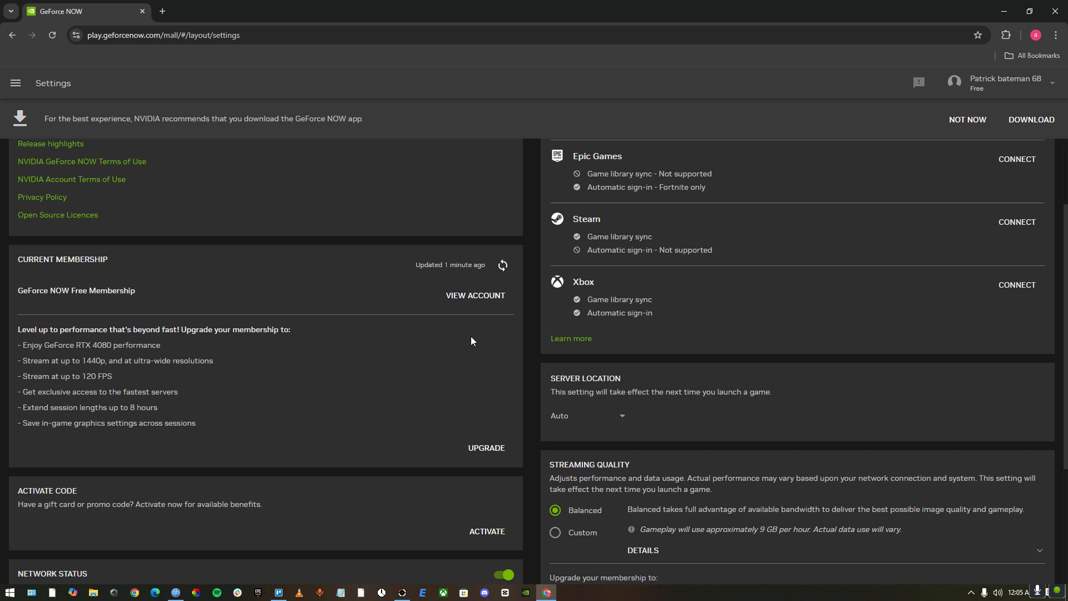
pyautogui.scroll(-3)
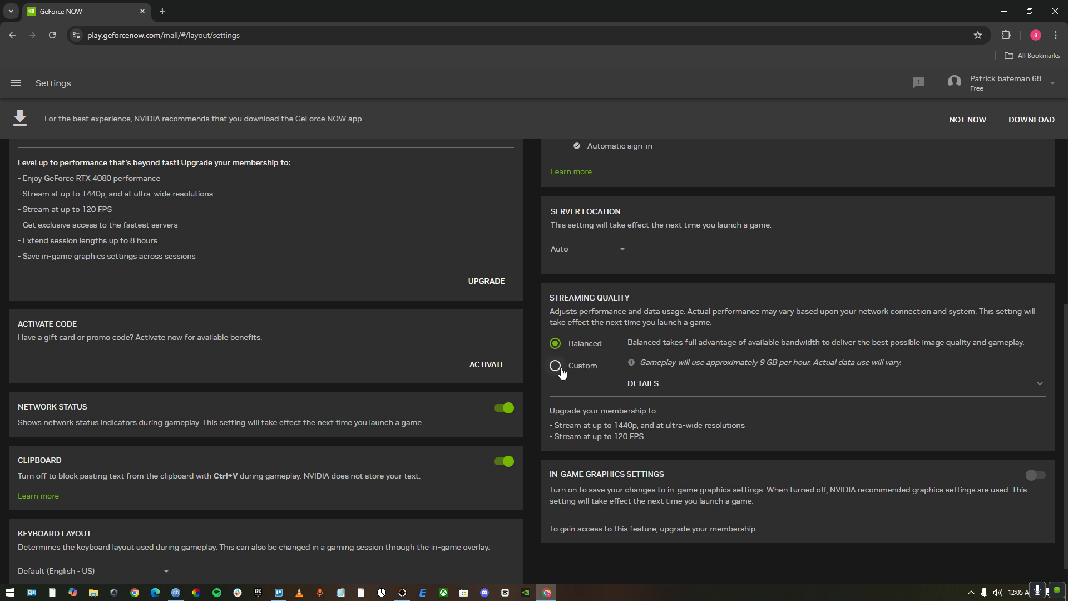
# - Switch streaming quality to Custom and set a custom max bit rate of 25 Mbps
pyautogui.click(555, 365)
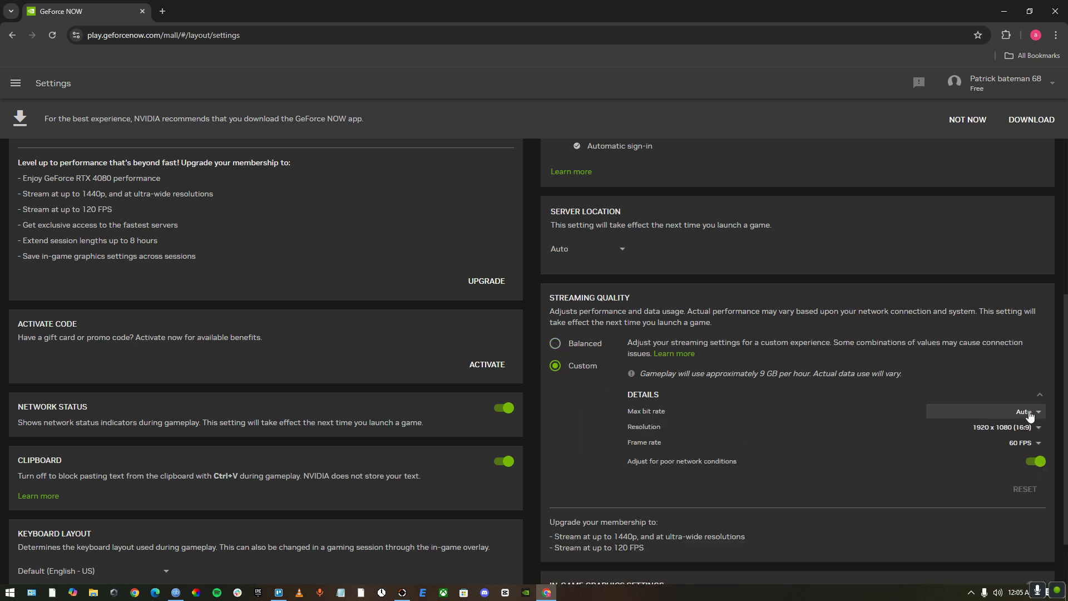
pyautogui.click(1029, 412)
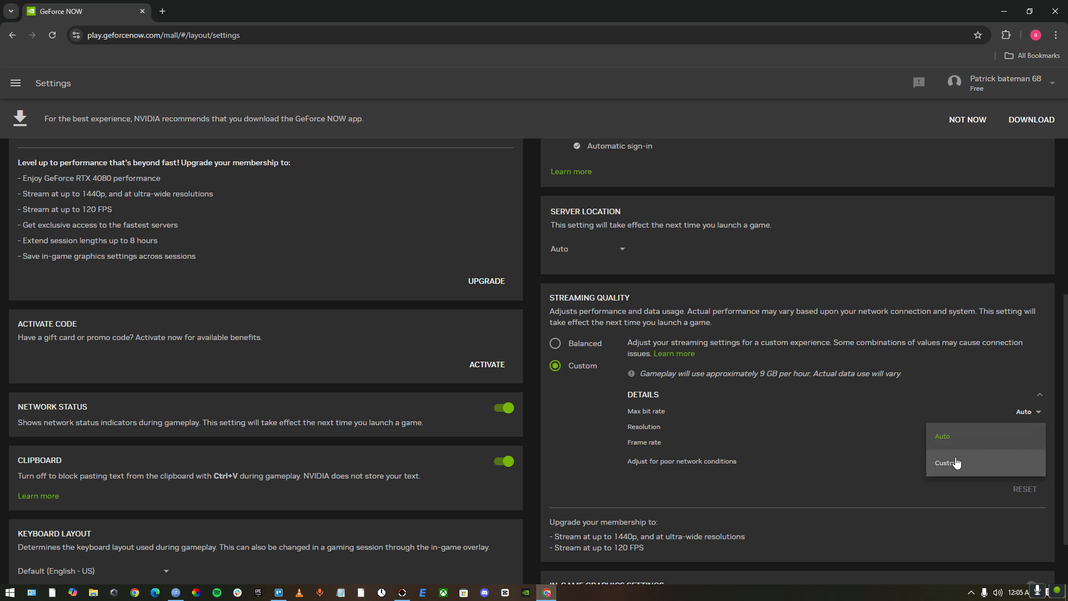
pyautogui.click(944, 463)
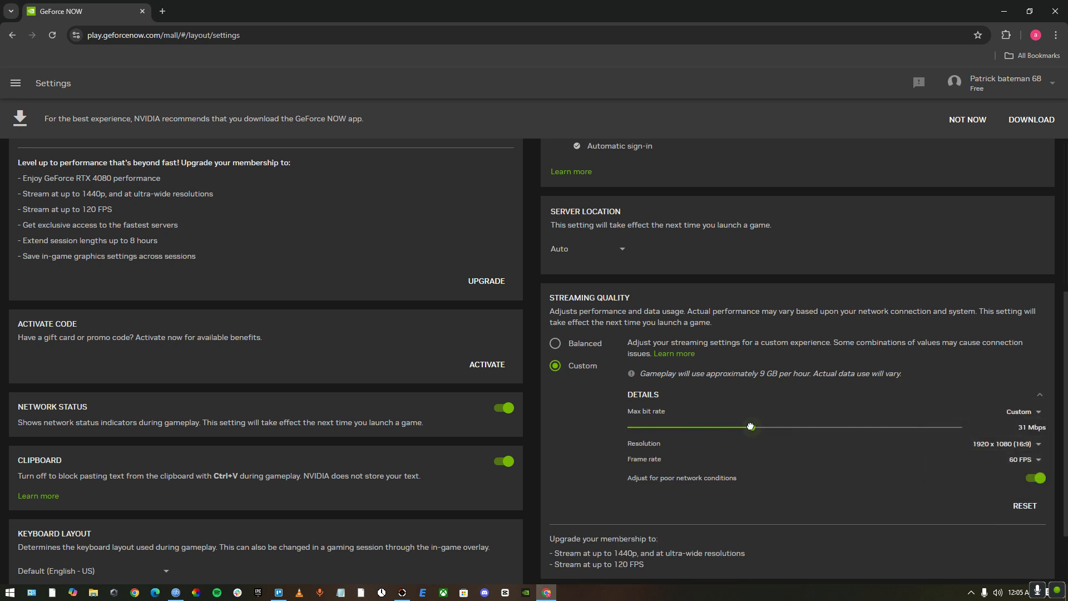
pyautogui.moveTo(750, 428); pyautogui.dragTo(703, 427)
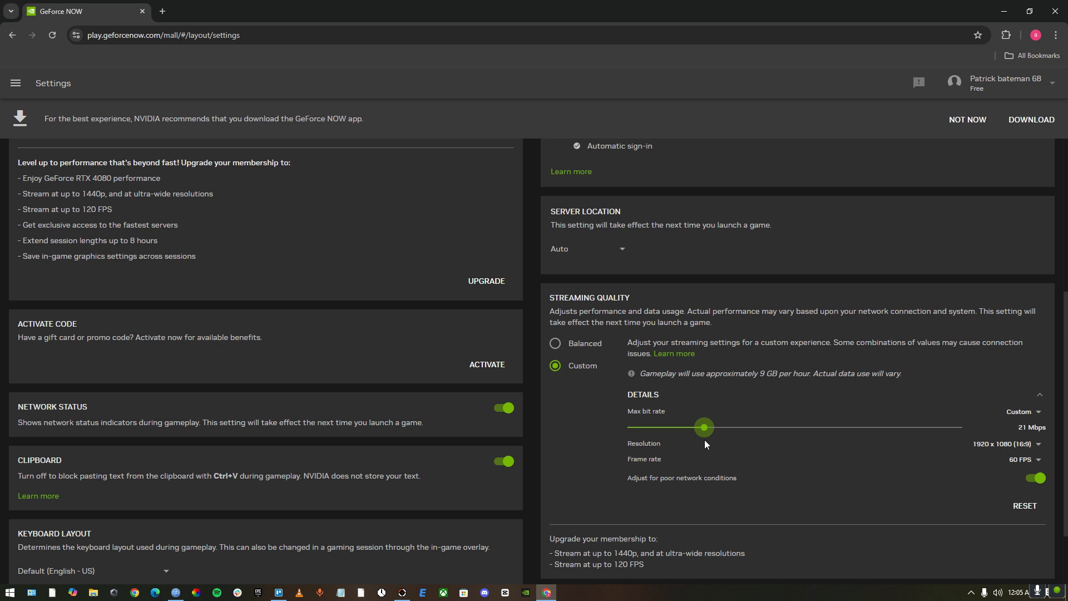
pyautogui.moveTo(704, 427); pyautogui.dragTo(698, 428)
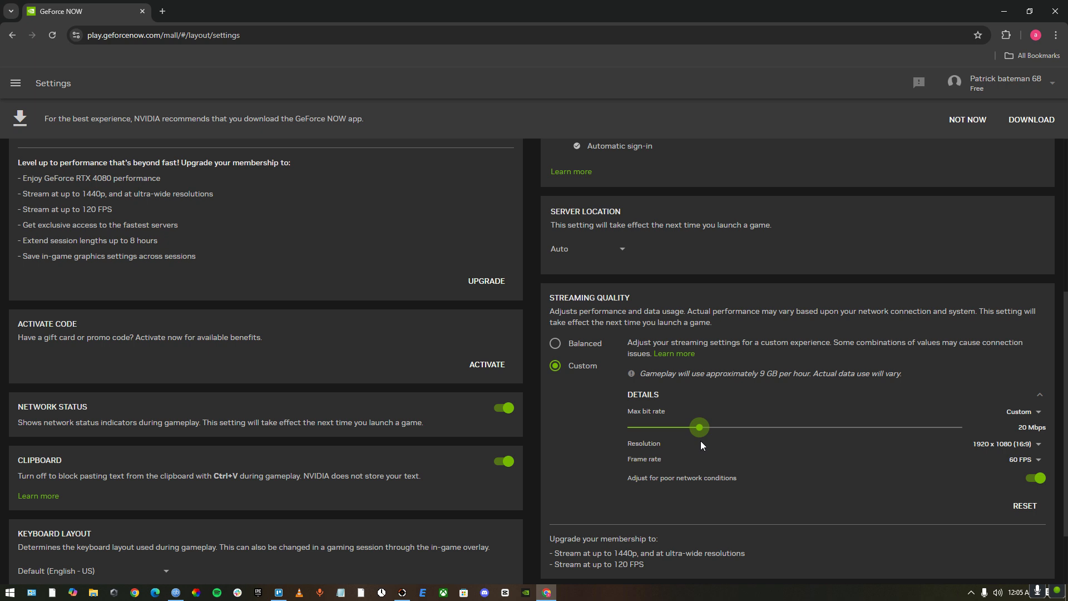
pyautogui.moveTo(699, 427); pyautogui.dragTo(757, 427)
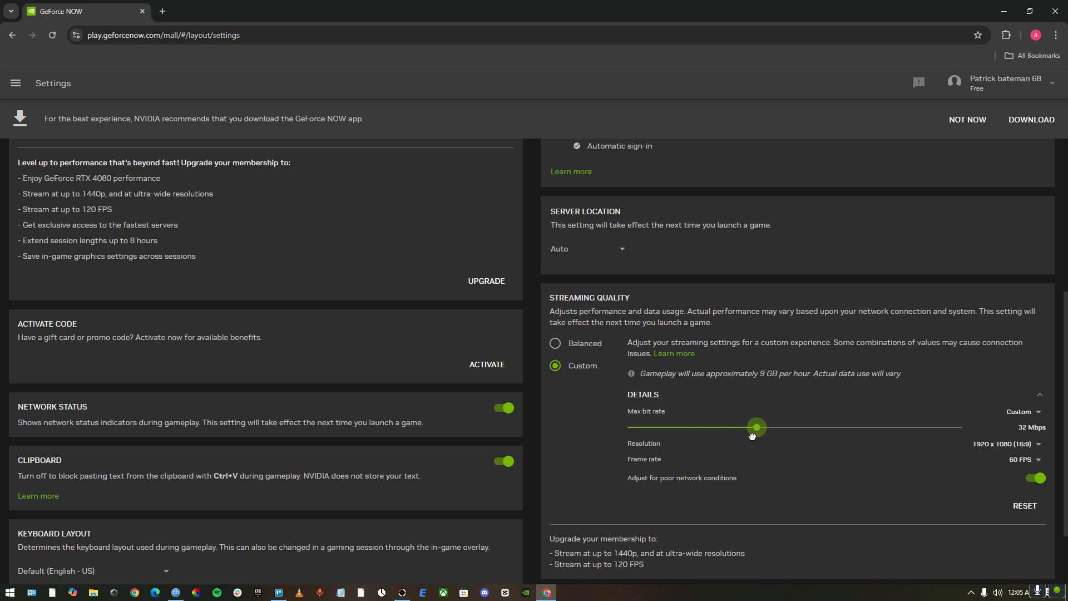
pyautogui.moveTo(756, 427); pyautogui.dragTo(780, 427)
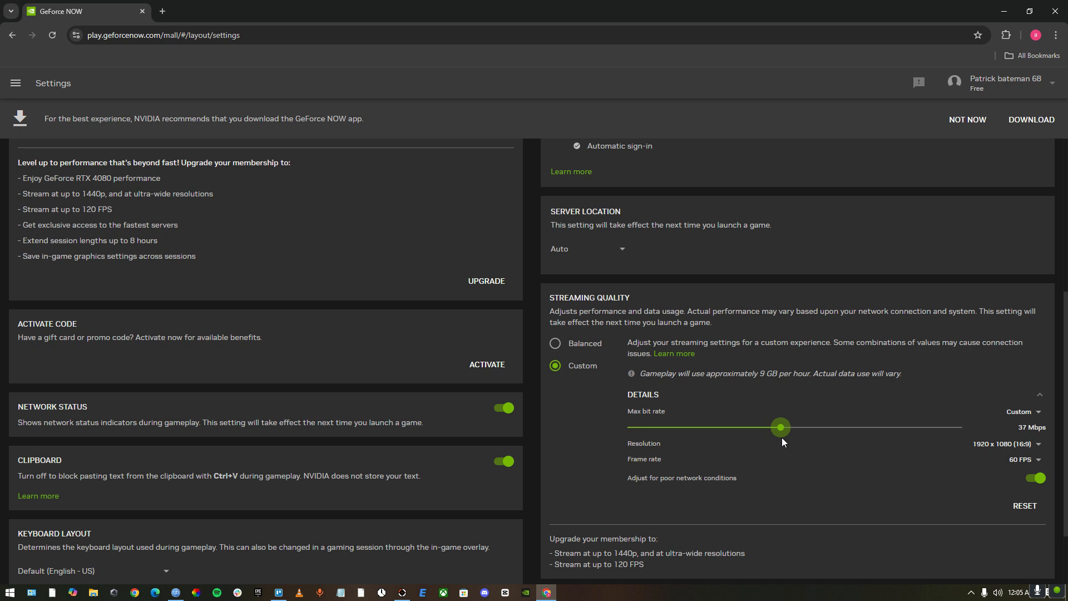
pyautogui.moveTo(781, 428); pyautogui.dragTo(752, 427)
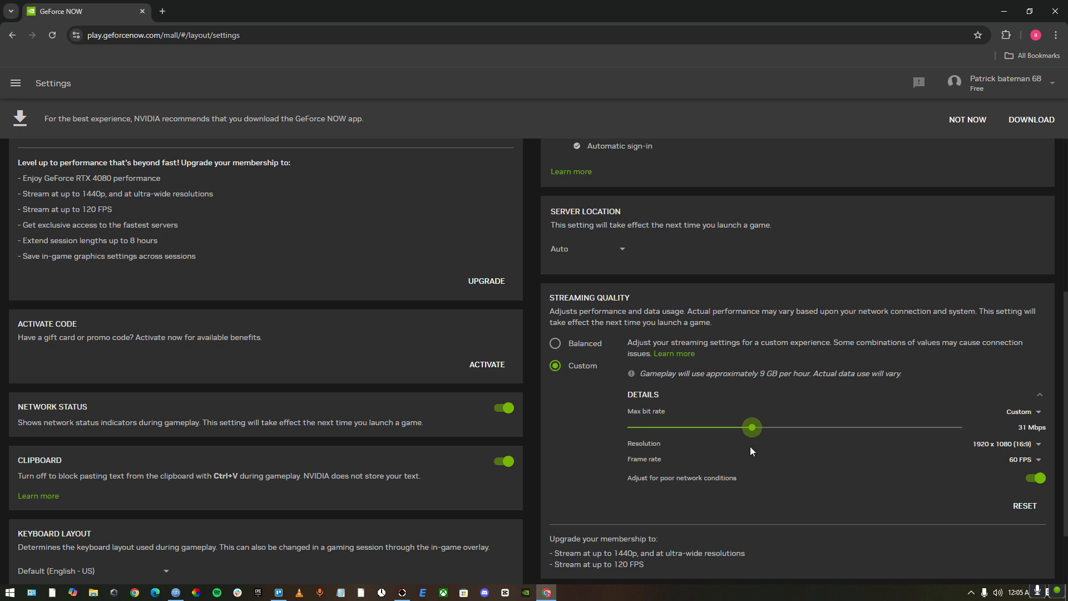
pyautogui.moveTo(752, 427); pyautogui.dragTo(723, 427)
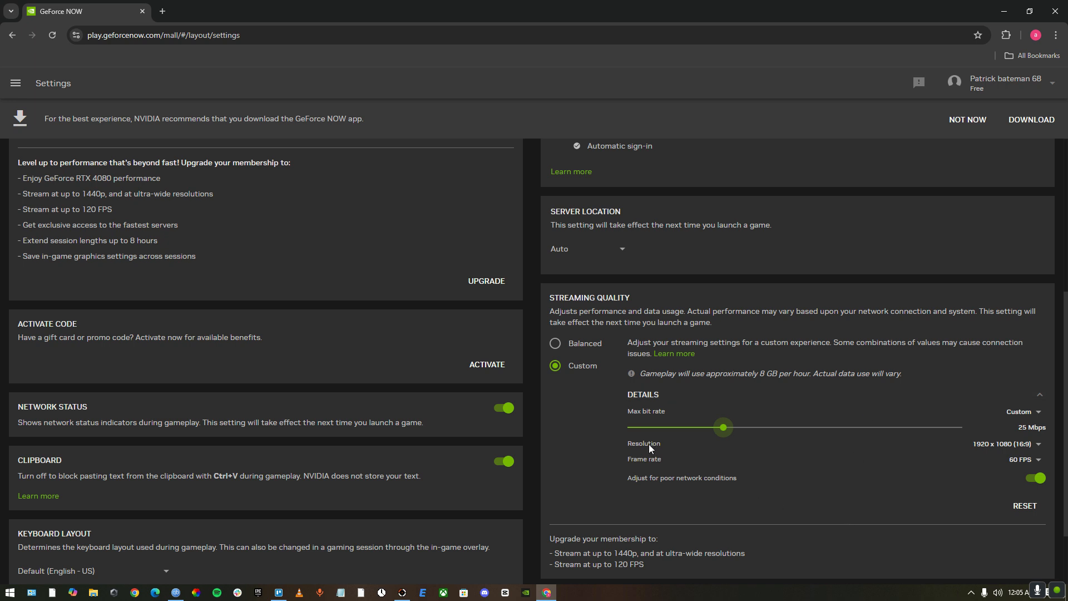
pyautogui.moveTo(1026, 443)
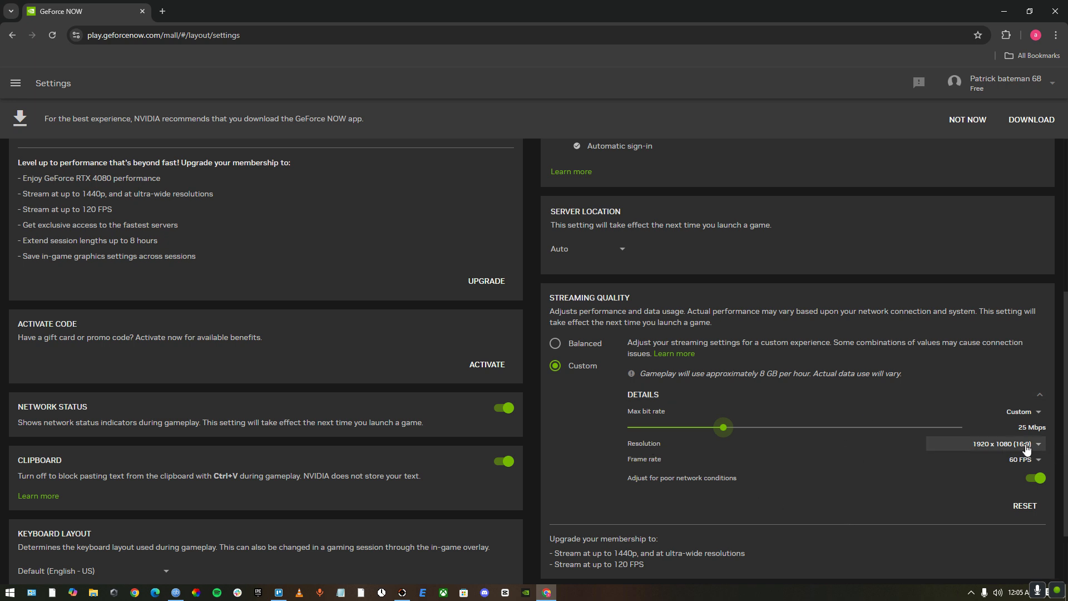
# - Set the custom stream resolution to 1600 x 900 (16:9) and frame rate to 30 FPS
pyautogui.click(1026, 442)
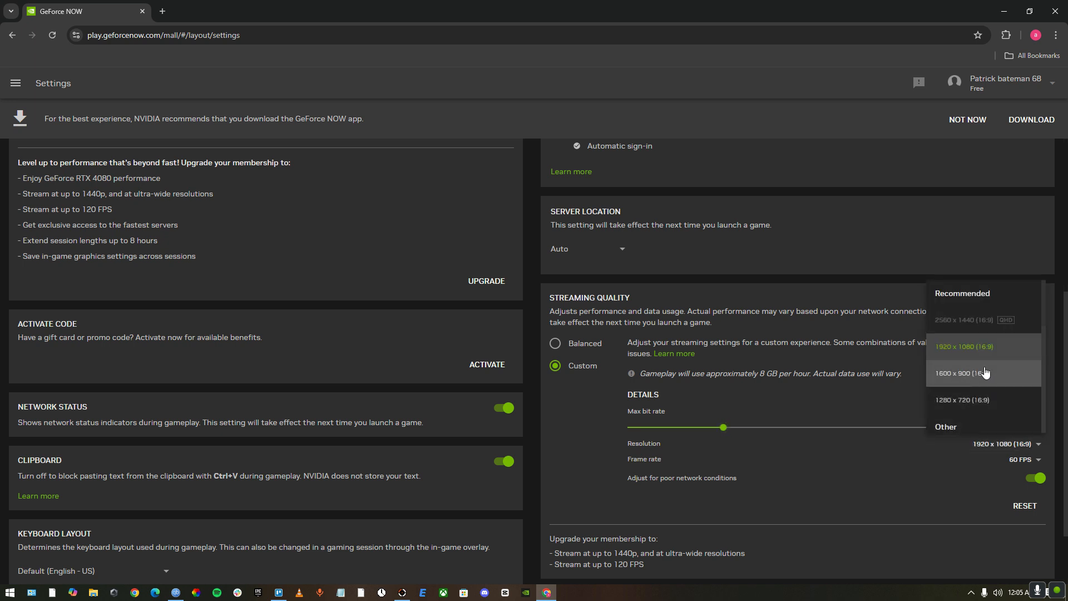
pyautogui.moveTo(980, 356)
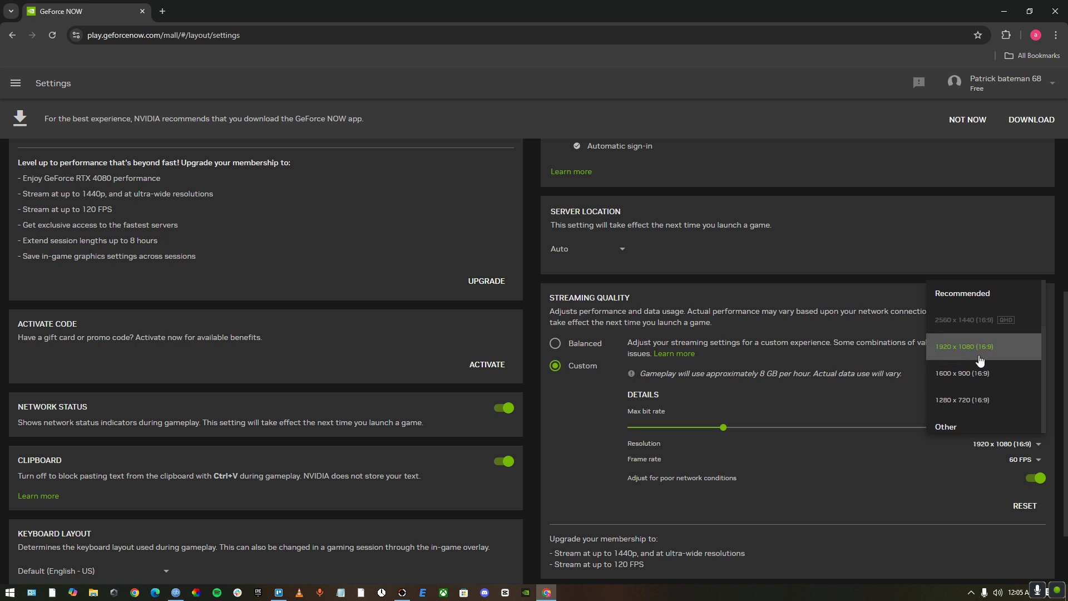
pyautogui.moveTo(969, 386)
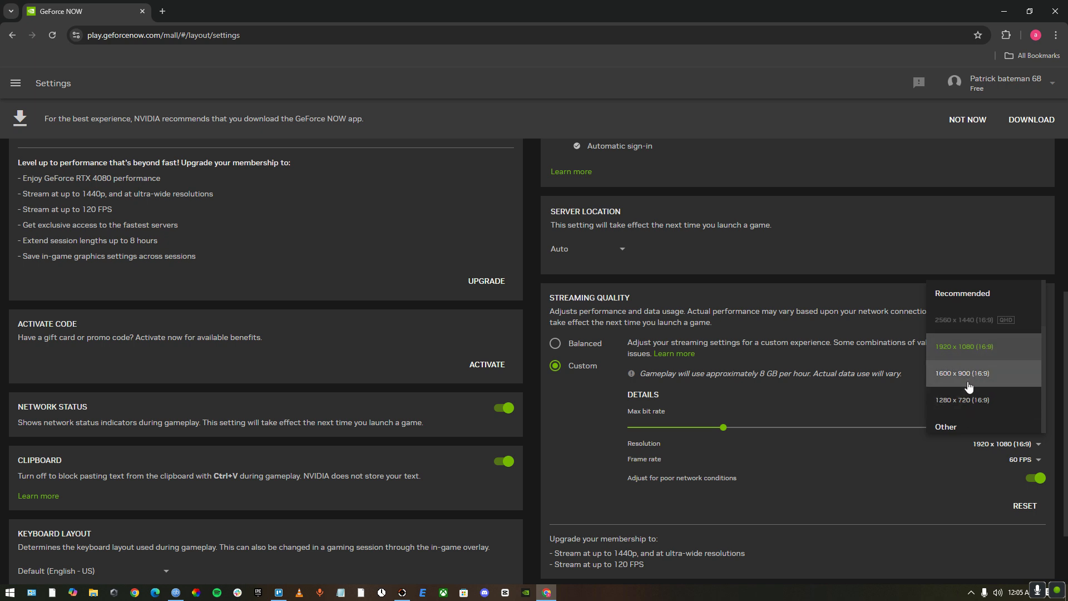
pyautogui.moveTo(957, 379)
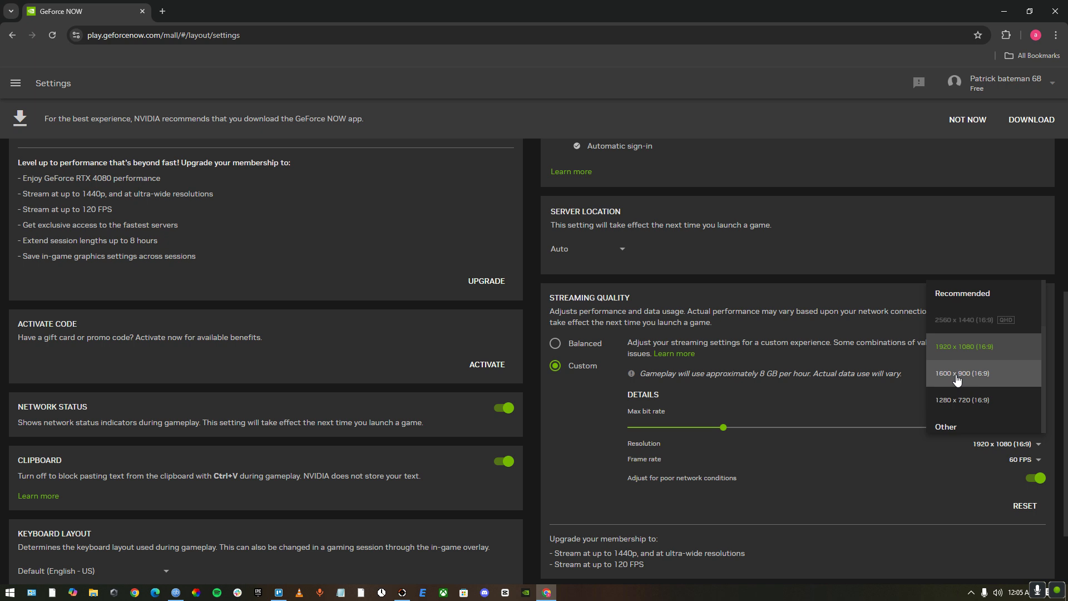
pyautogui.click(961, 373)
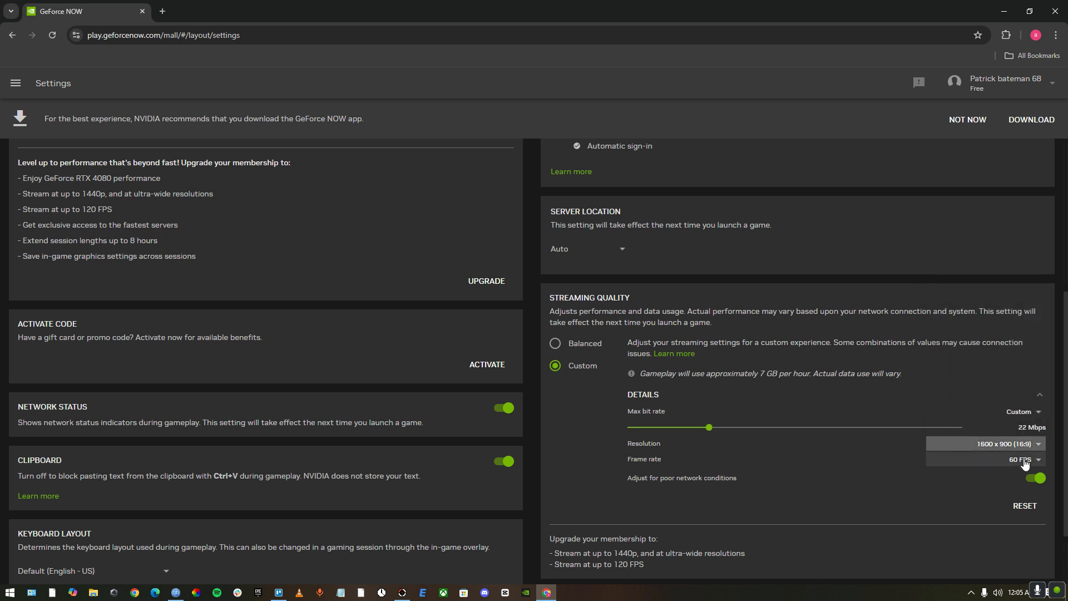
pyautogui.moveTo(1006, 465)
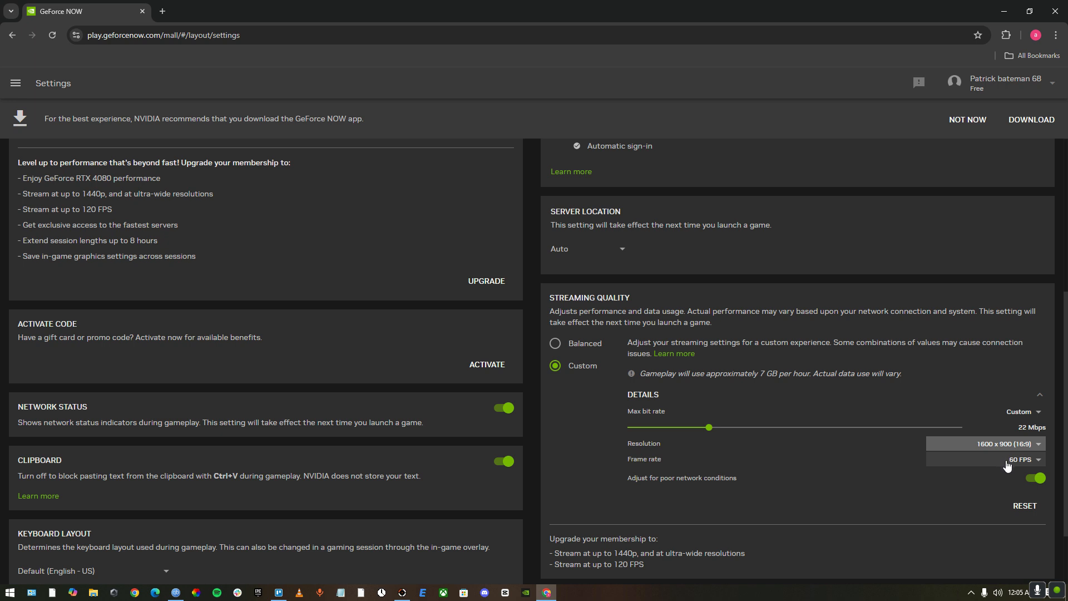
pyautogui.click(1026, 458)
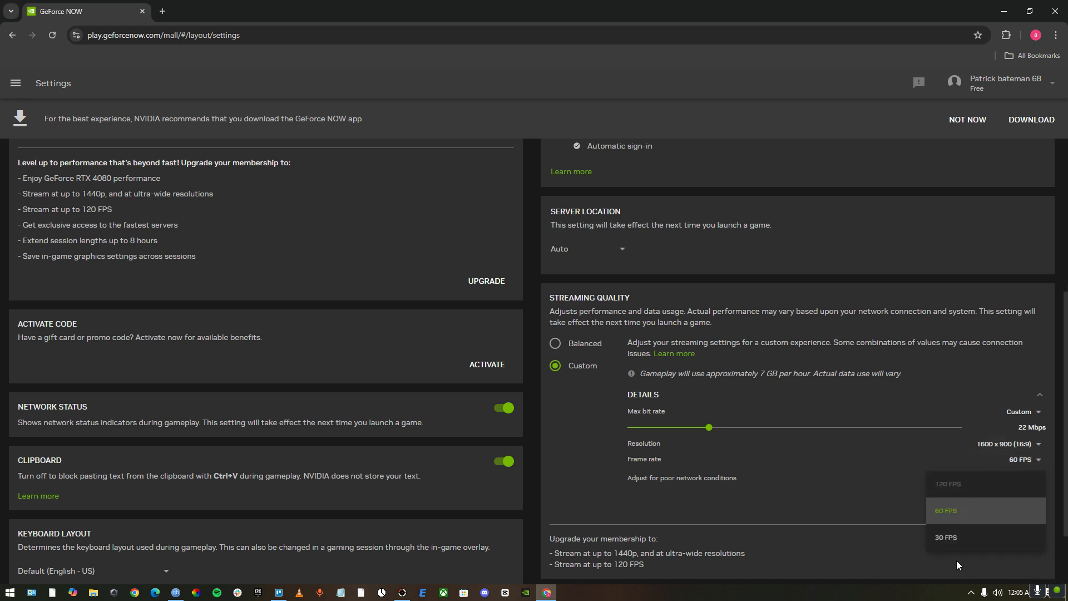
pyautogui.click(946, 537)
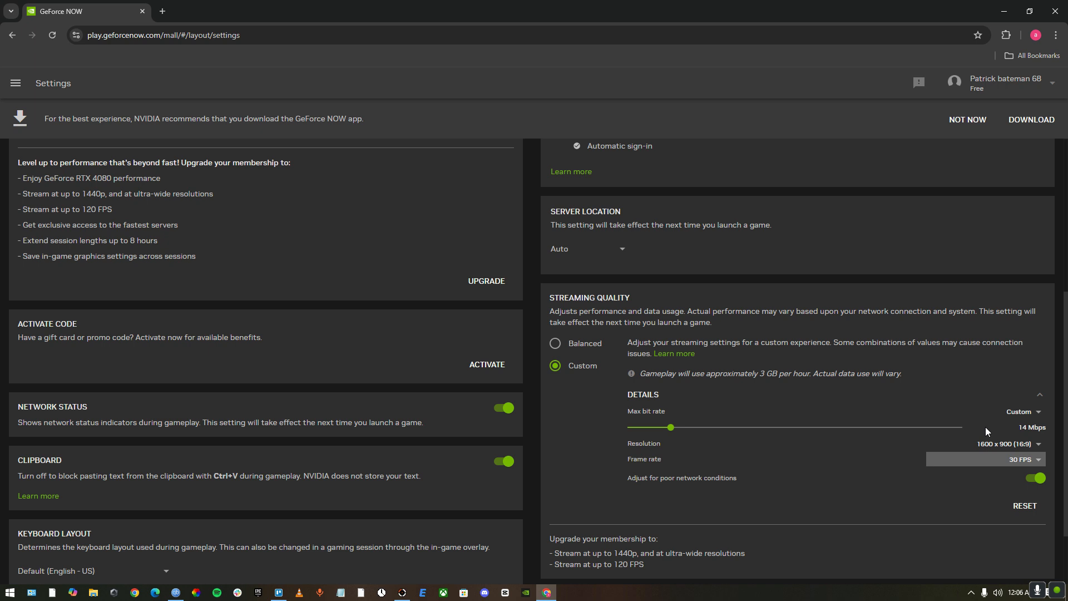
pyautogui.moveTo(1033, 483)
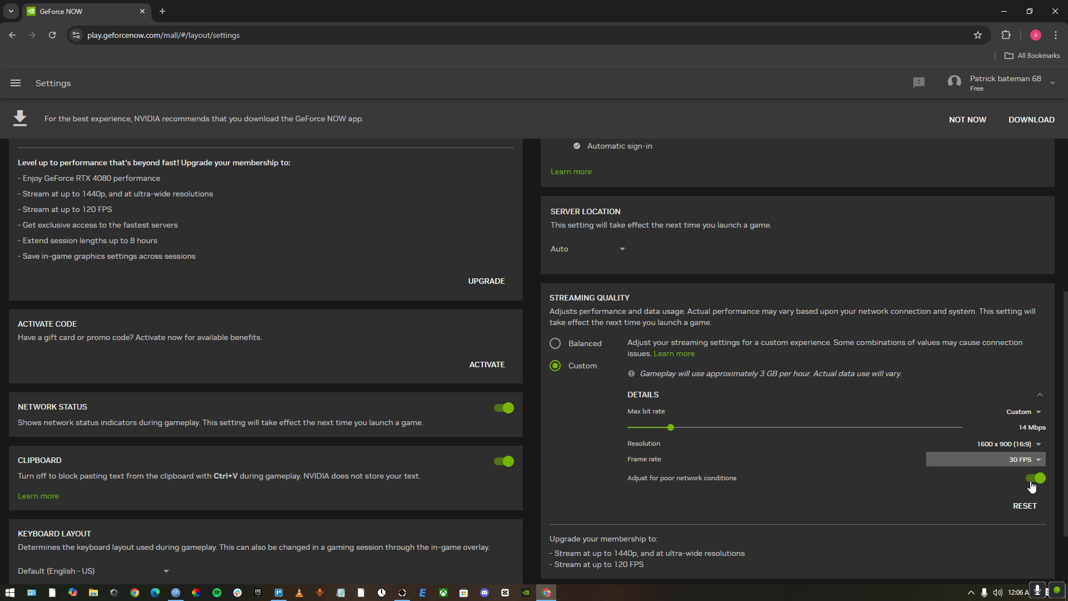
pyautogui.moveTo(1011, 491)
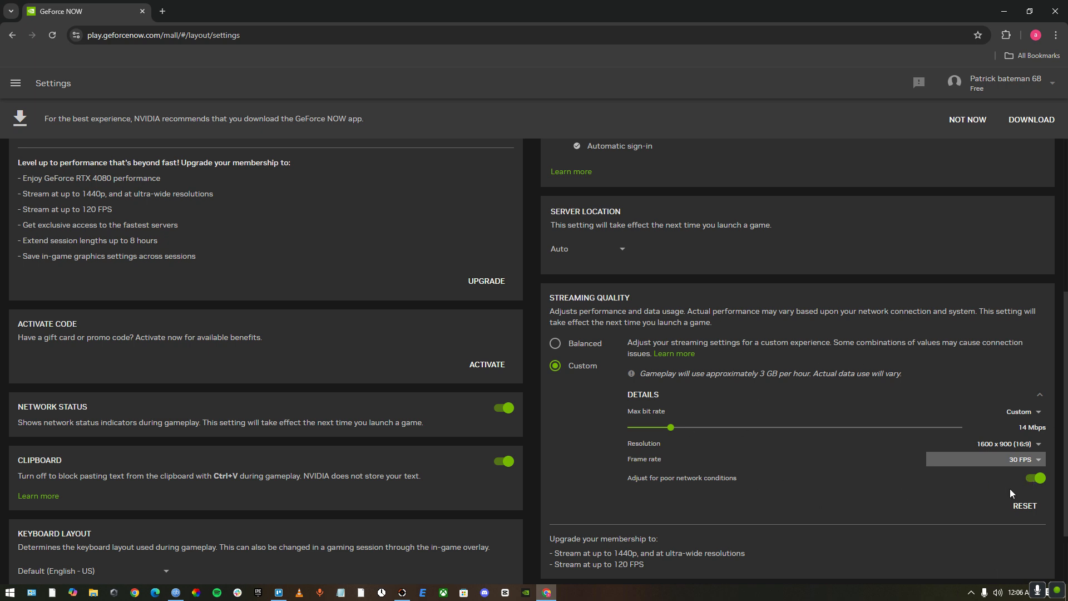
pyautogui.moveTo(653, 485)
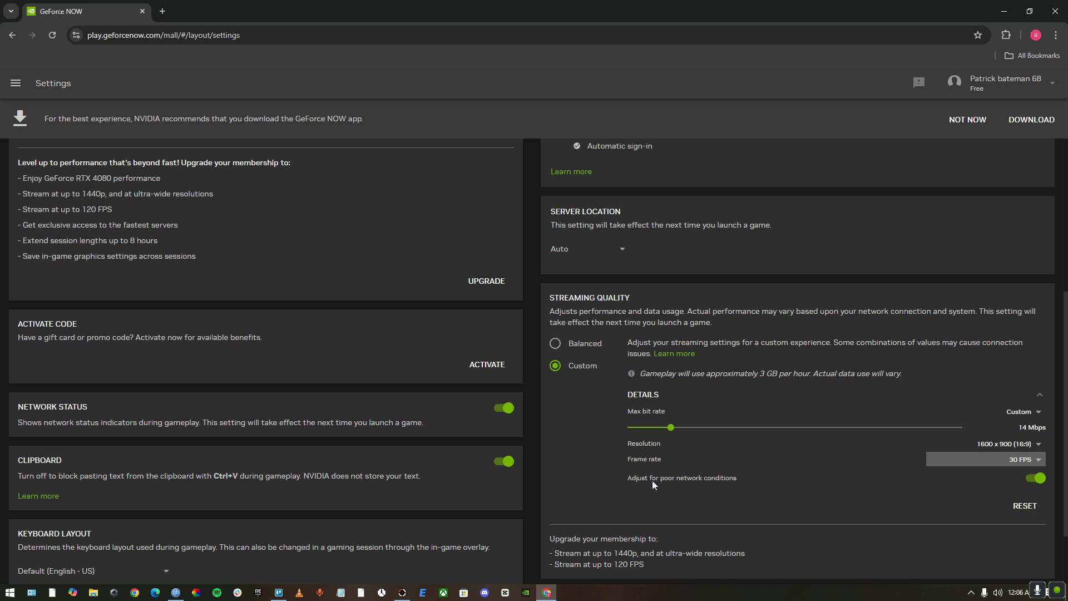
pyautogui.moveTo(1021, 483)
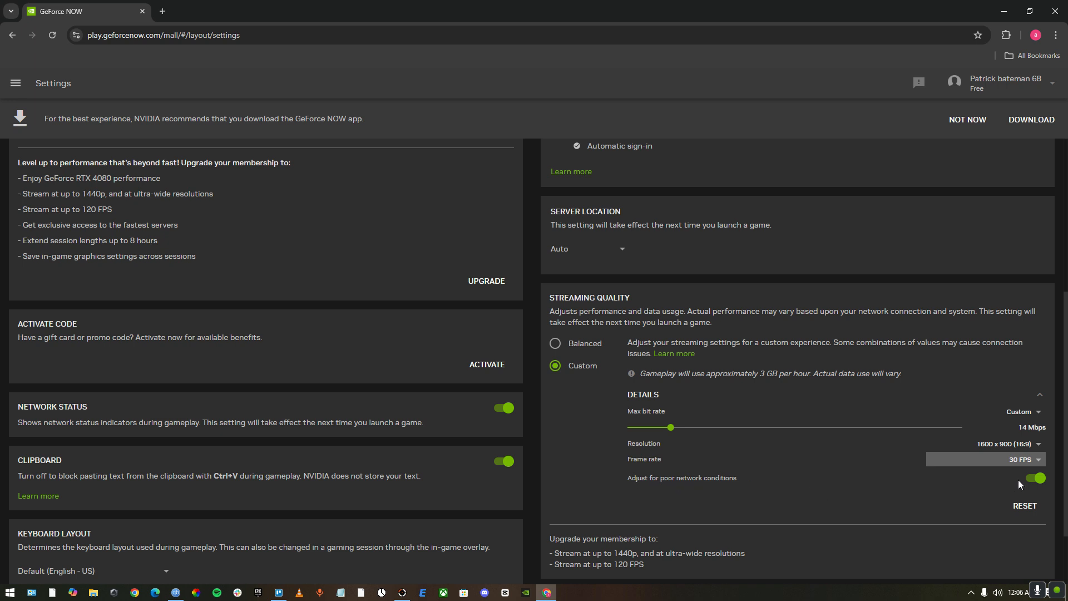
pyautogui.moveTo(560, 426)
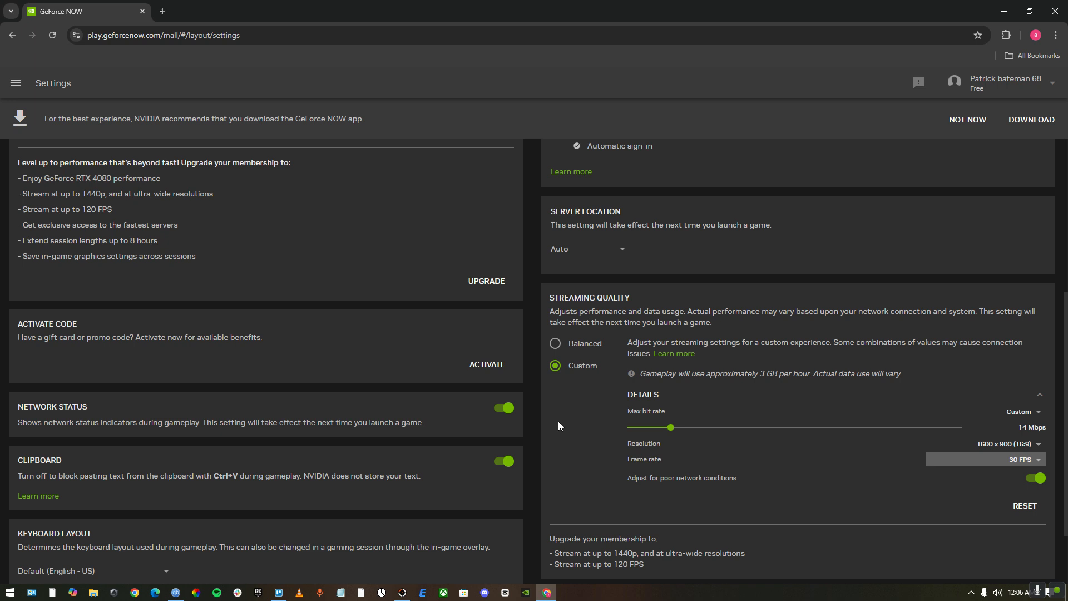
pyautogui.moveTo(45, 415)
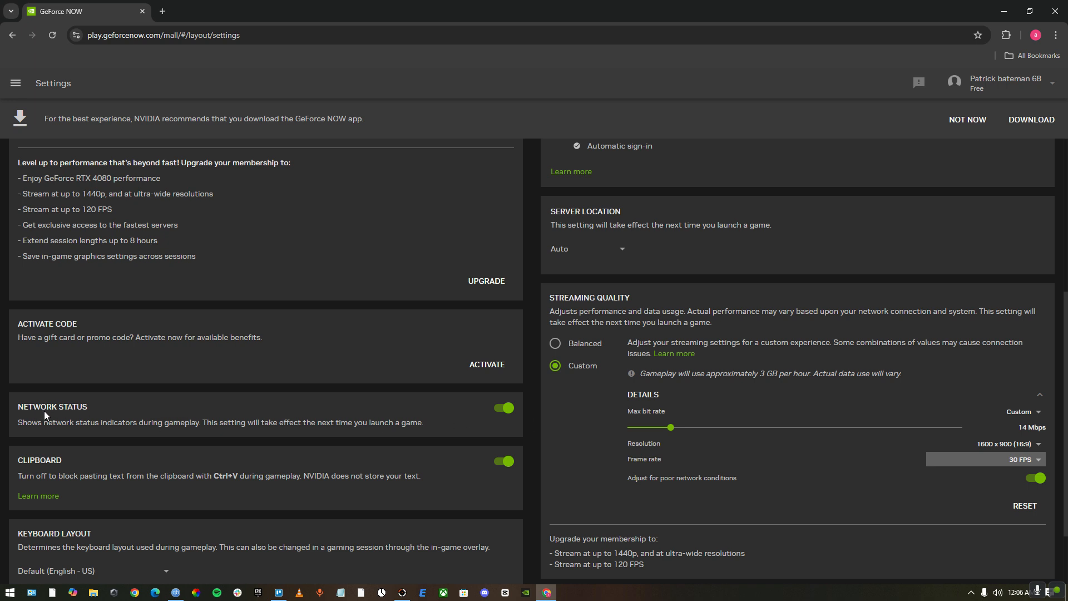
pyautogui.moveTo(483, 416)
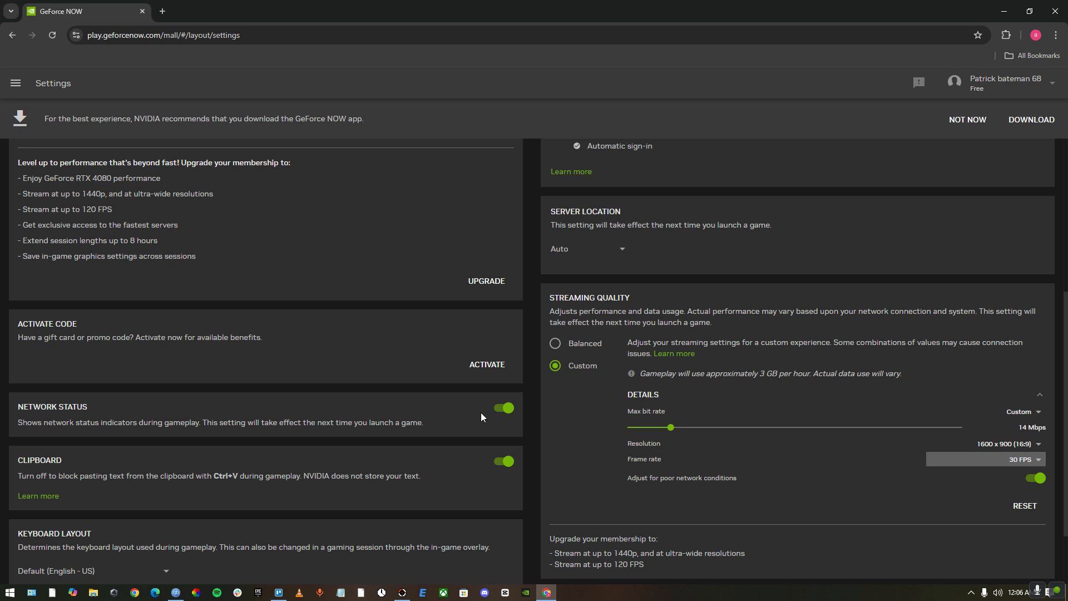
# - Switch off the Network Status toggle for in-game indicators
pyautogui.click(503, 407)
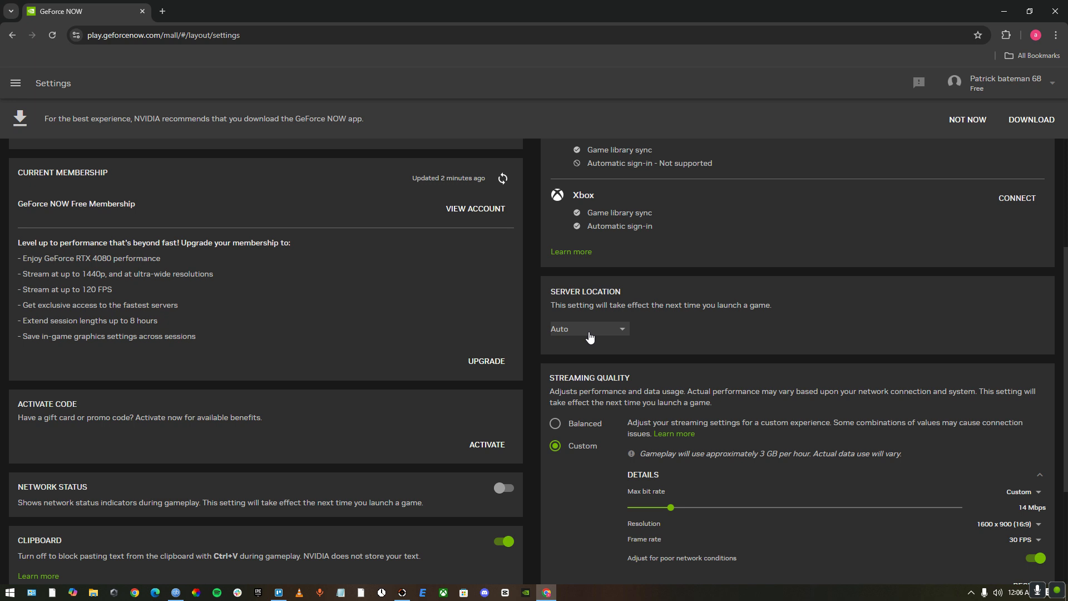
pyautogui.moveTo(572, 323)
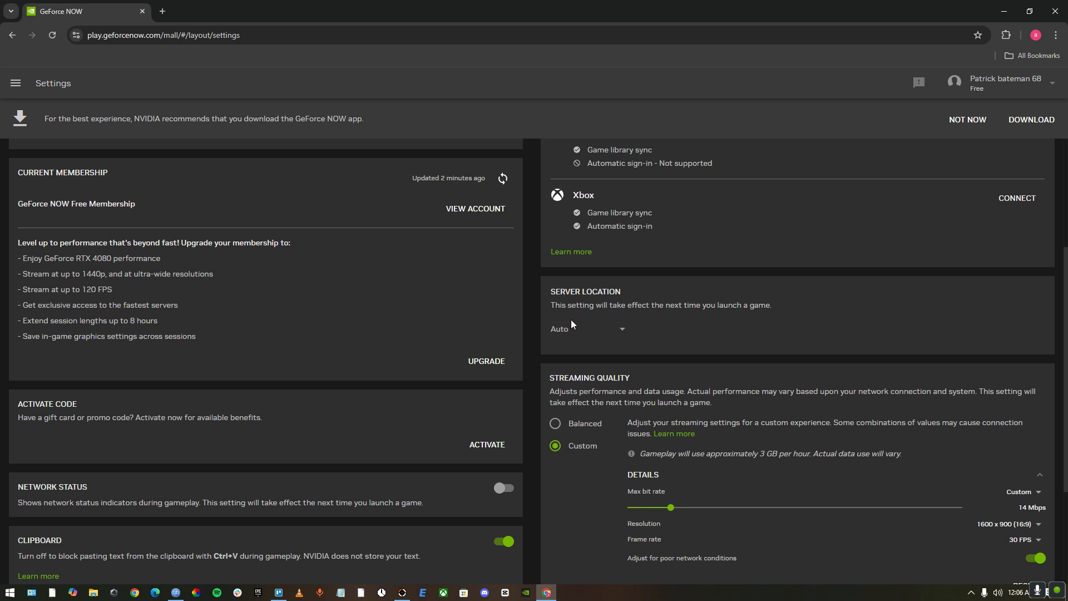
pyautogui.click(588, 328)
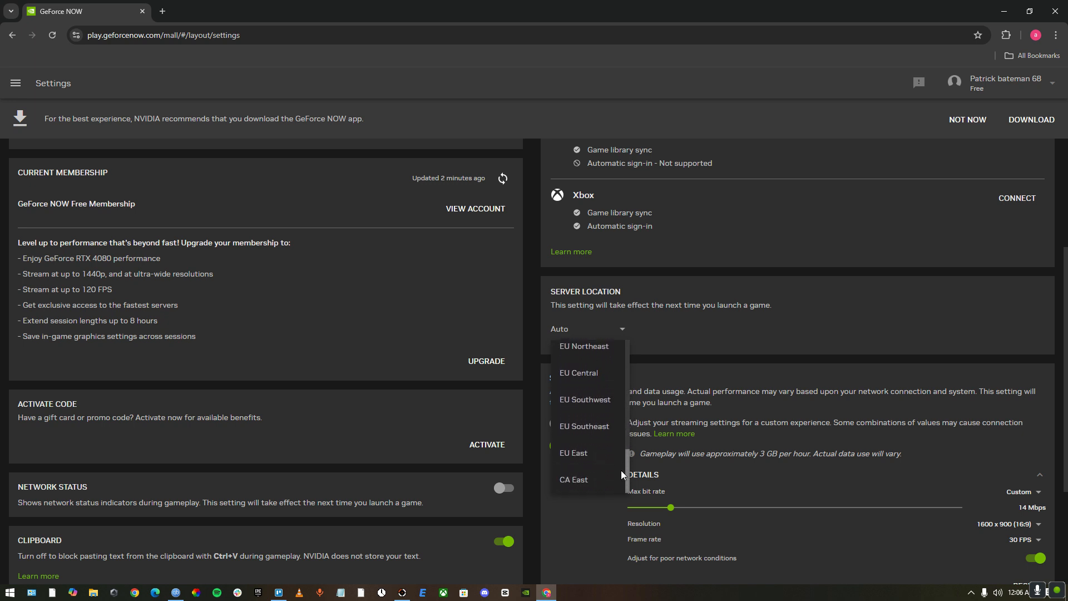
pyautogui.moveTo(630, 494)
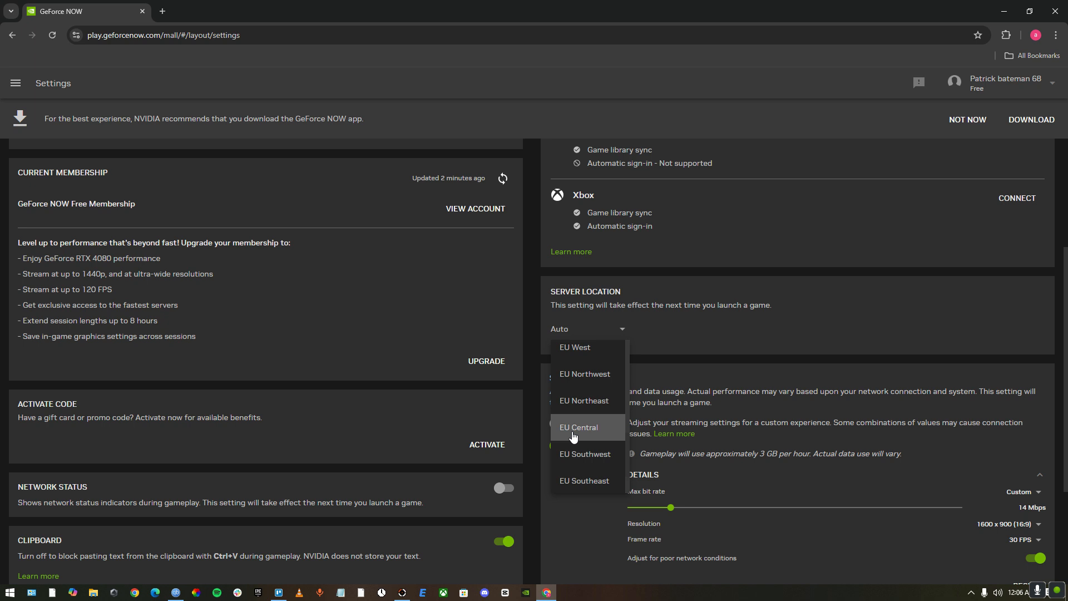
pyautogui.moveTo(565, 443)
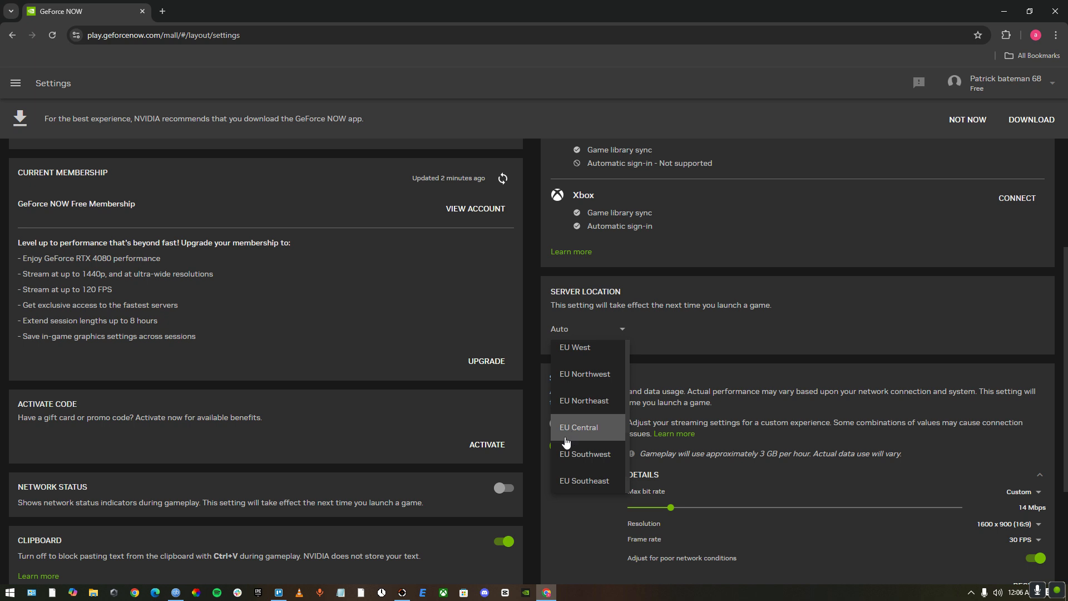
pyautogui.moveTo(637, 430)
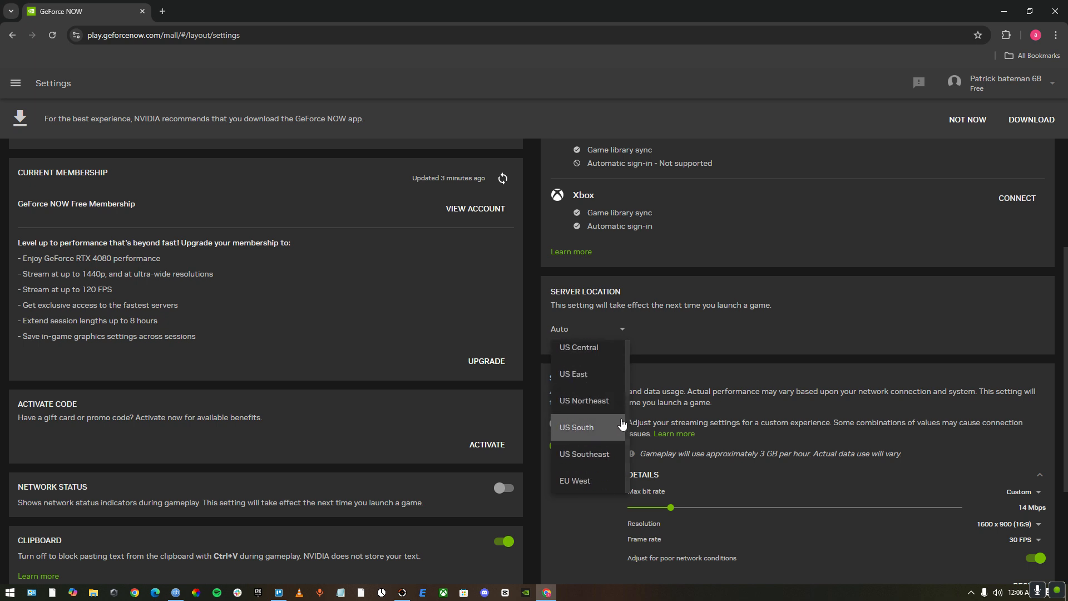
pyautogui.moveTo(625, 429)
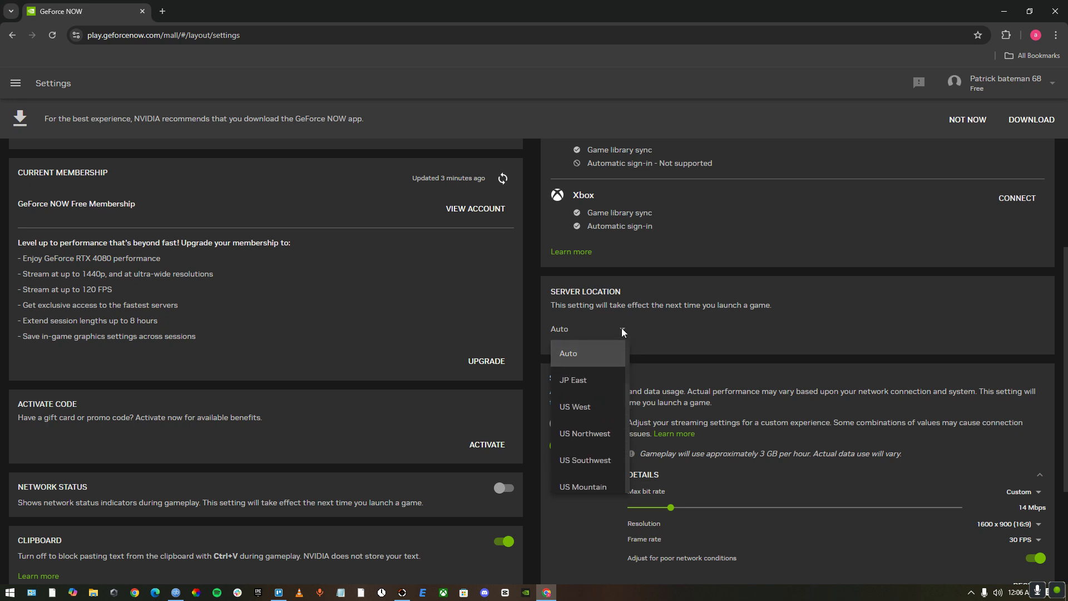
pyautogui.moveTo(619, 329)
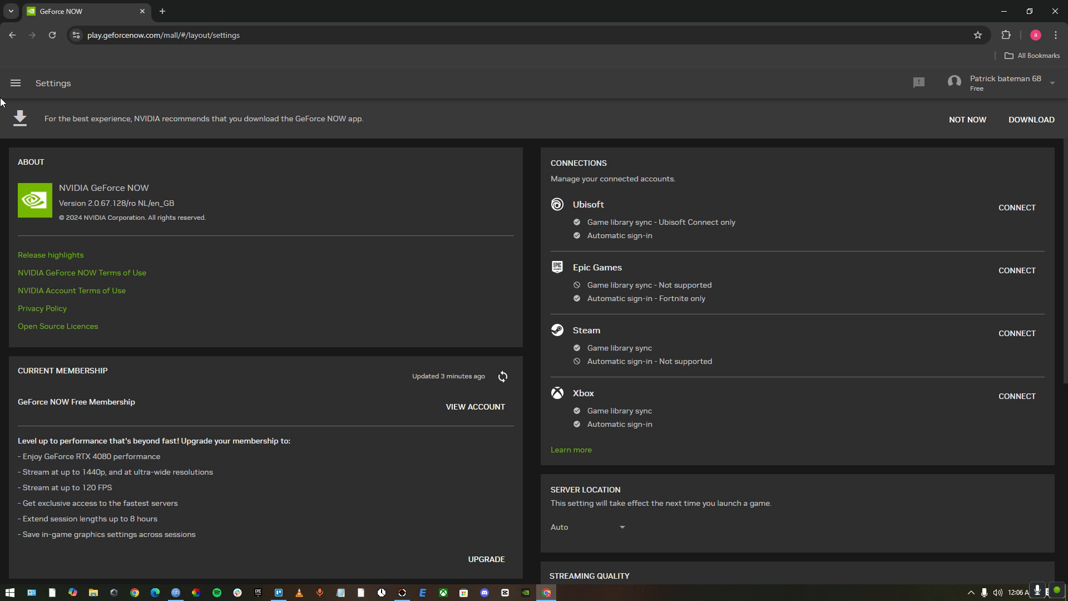
pyautogui.moveTo(743, 332)
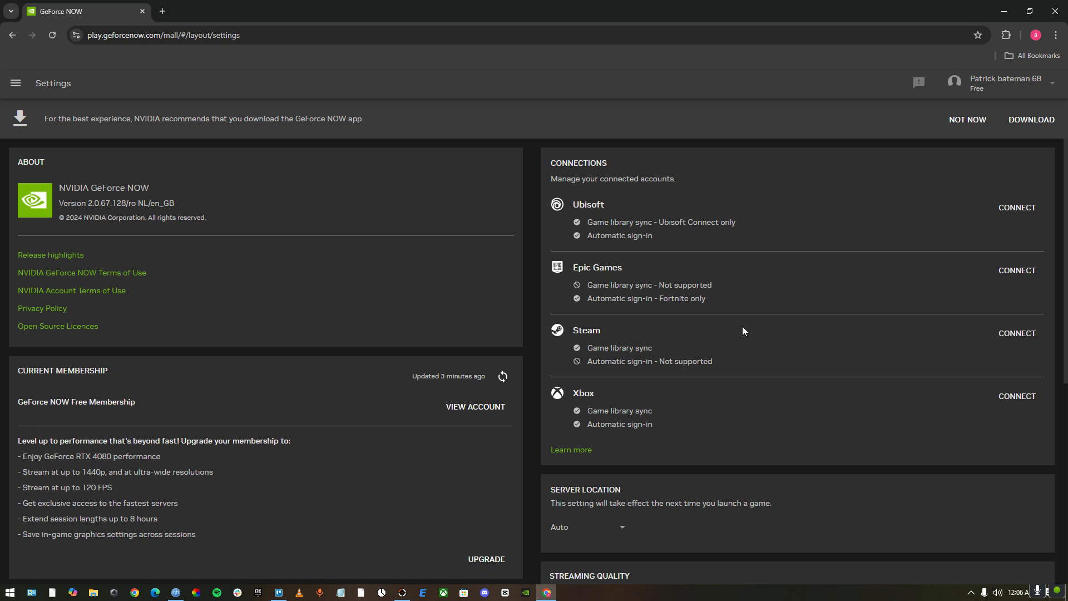
pyautogui.moveTo(334, 427)
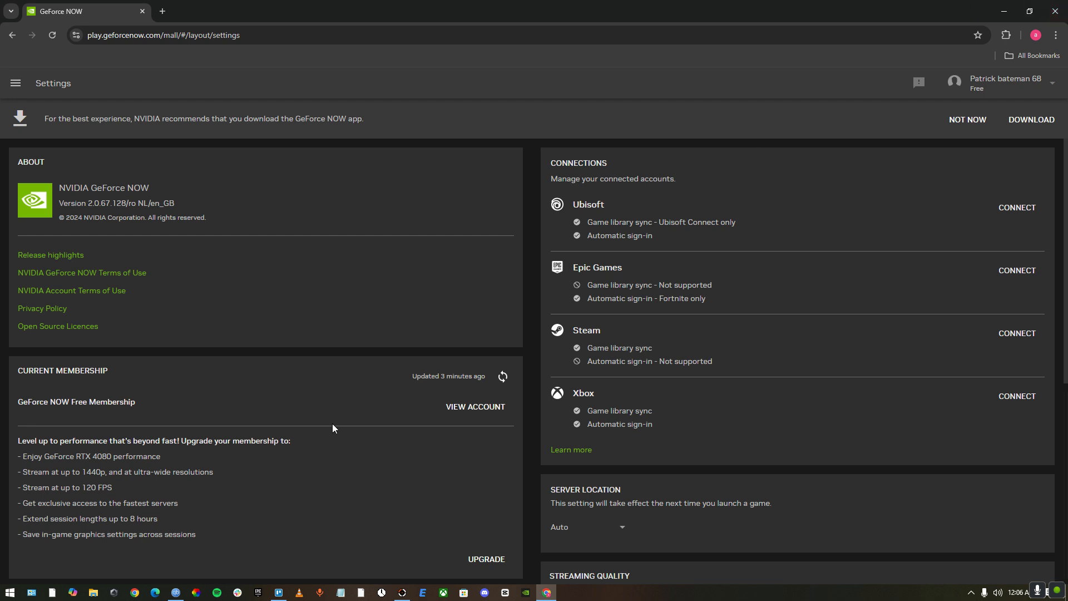
pyautogui.moveTo(105, 424)
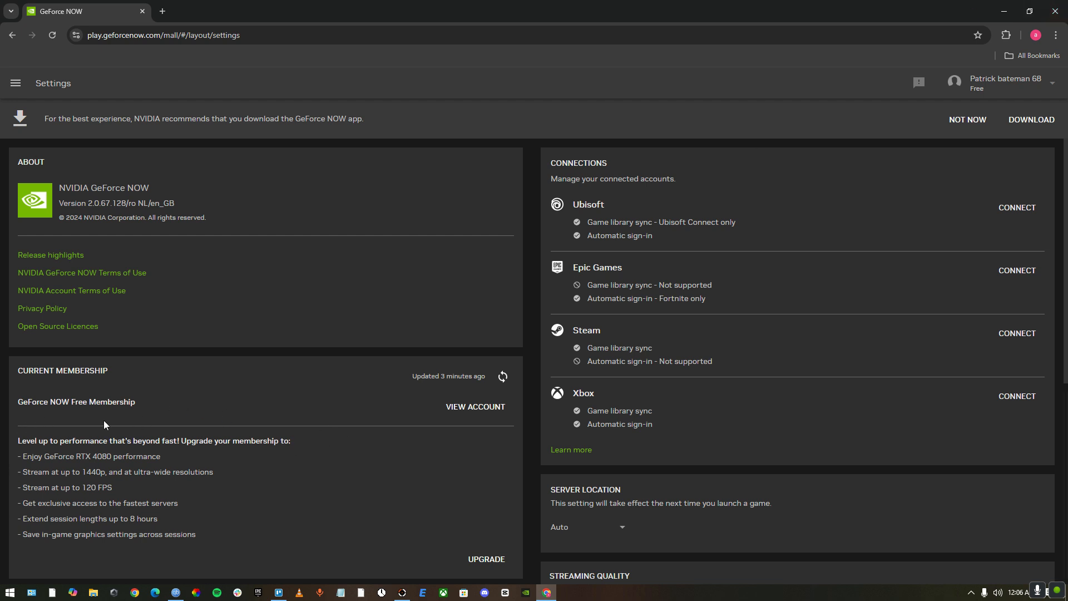
pyautogui.moveTo(196, 403)
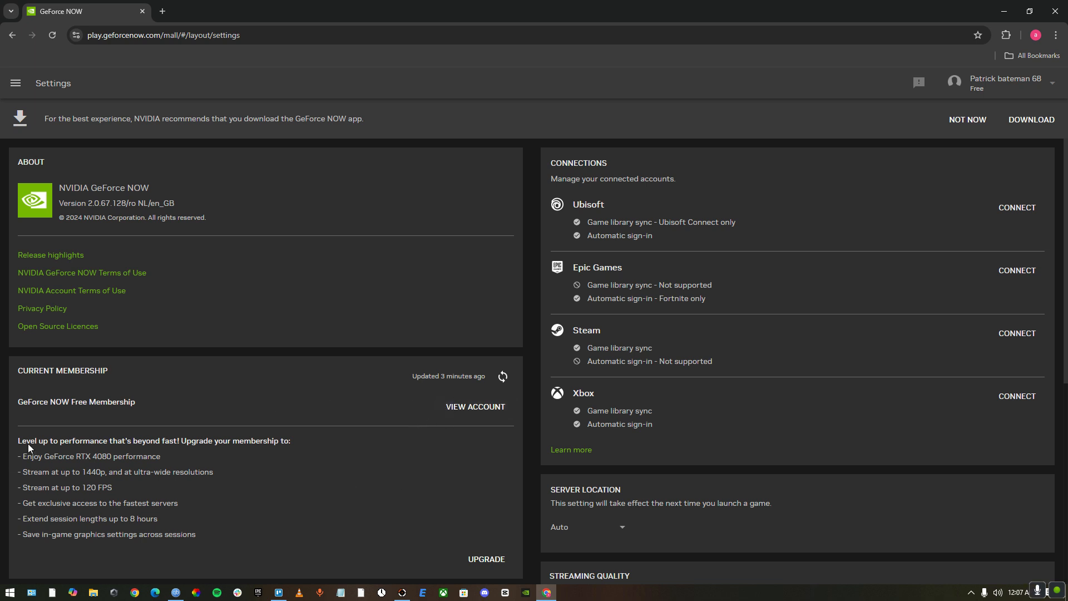
pyautogui.moveTo(505, 592)
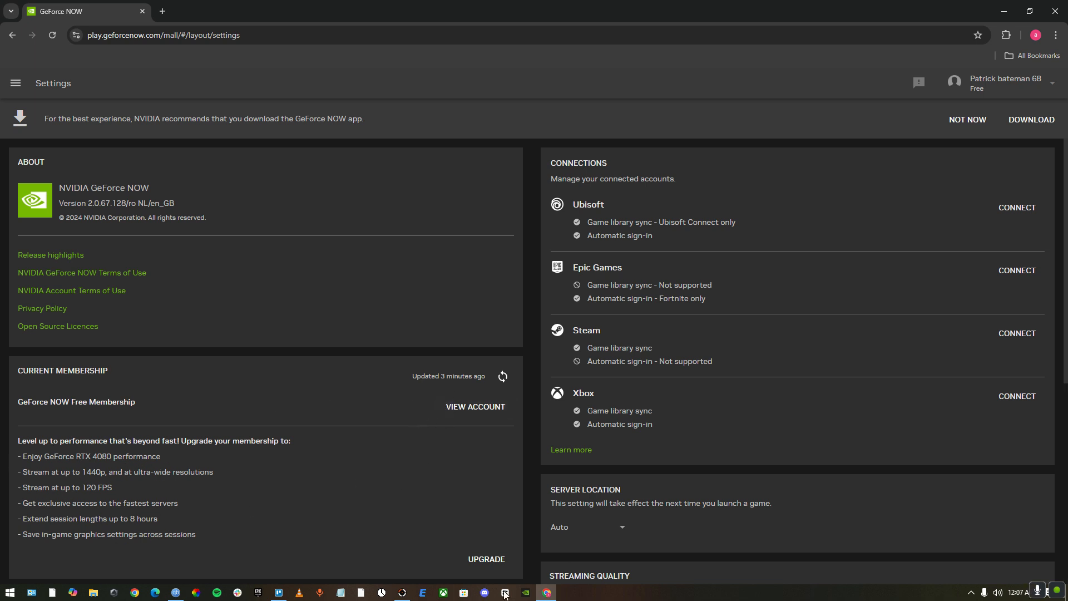
pyautogui.moveTo(191, 454)
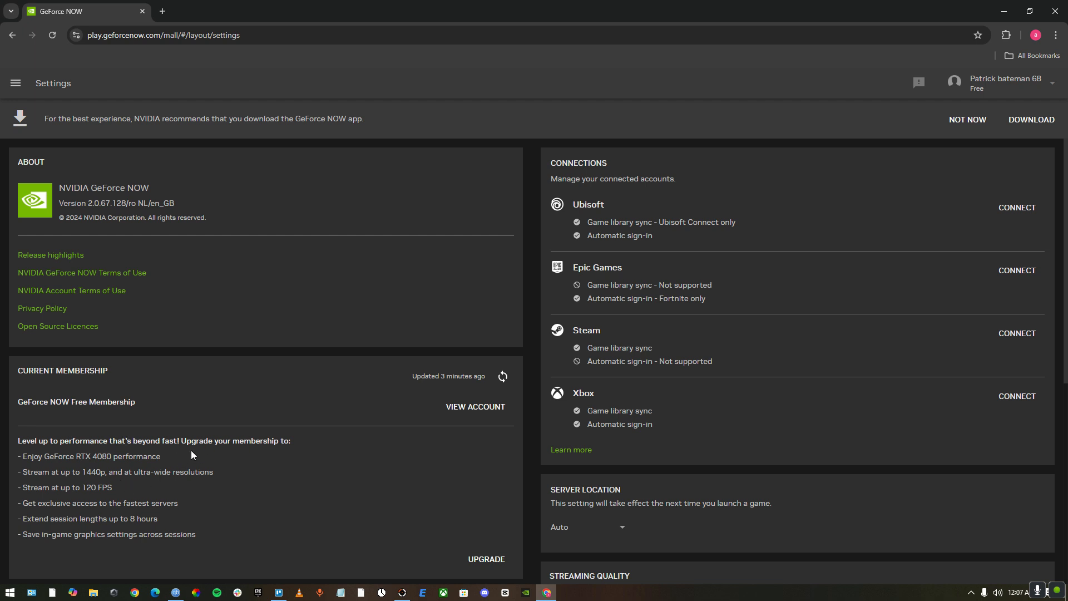
pyautogui.moveTo(356, 483)
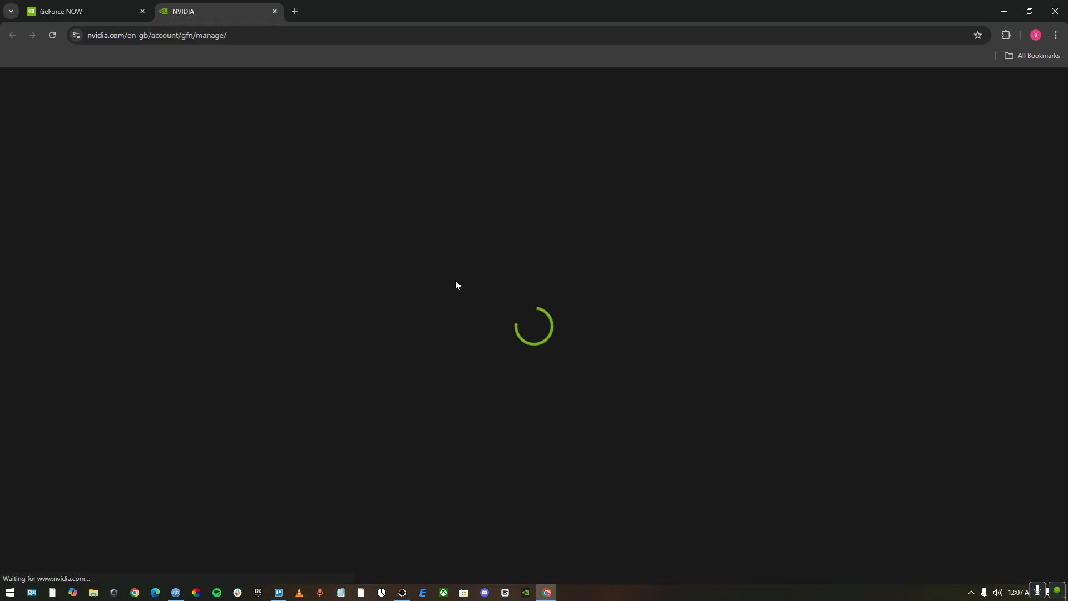
pyautogui.moveTo(557, 347)
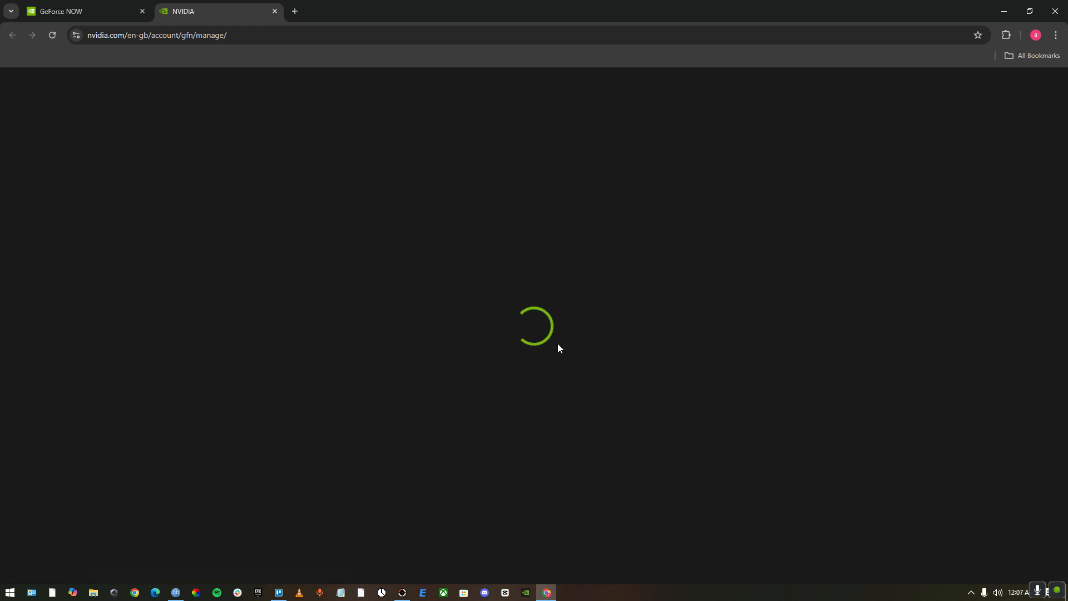
pyautogui.click(78, 11)
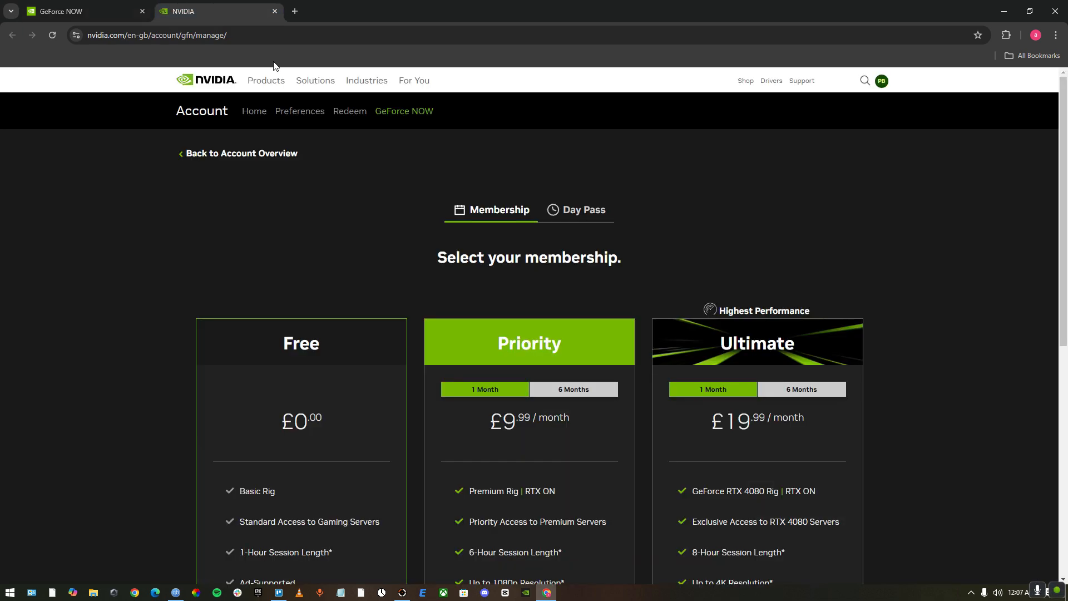
pyautogui.scroll(-3)
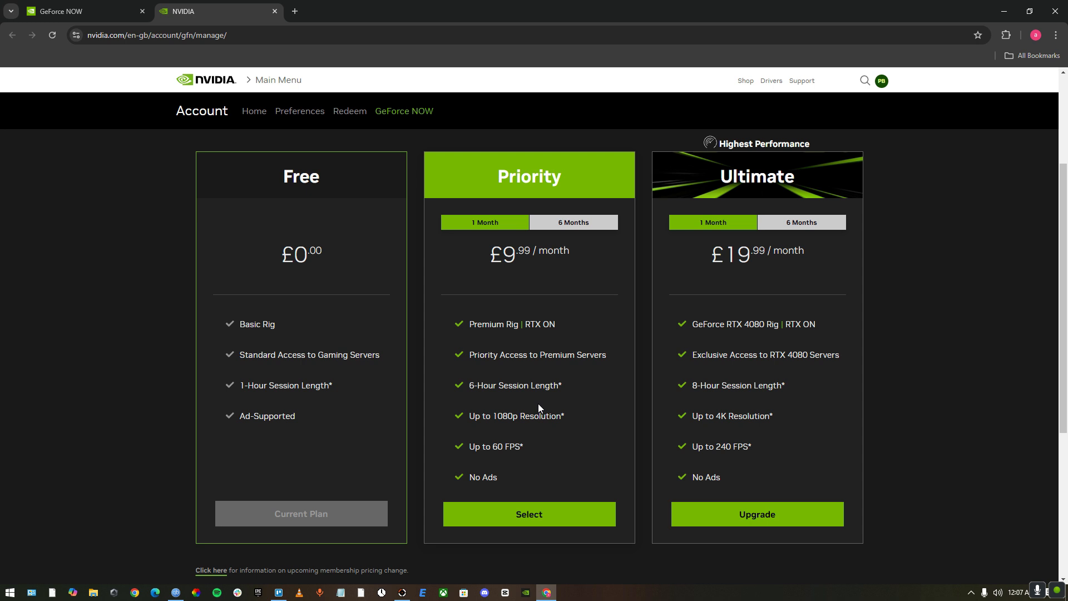
pyautogui.moveTo(516, 328)
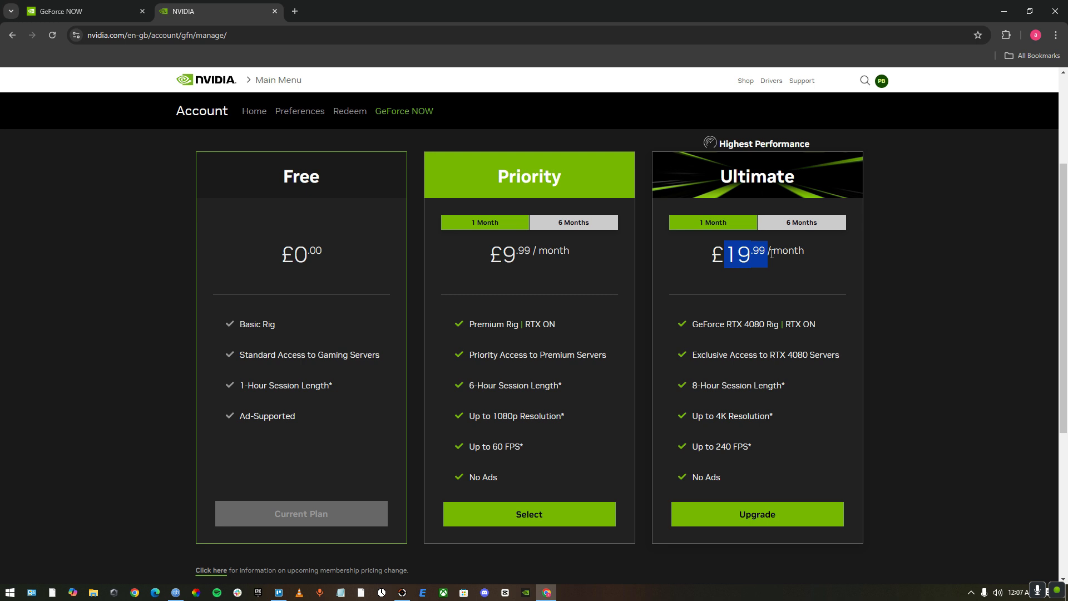
pyautogui.moveTo(891, 39)
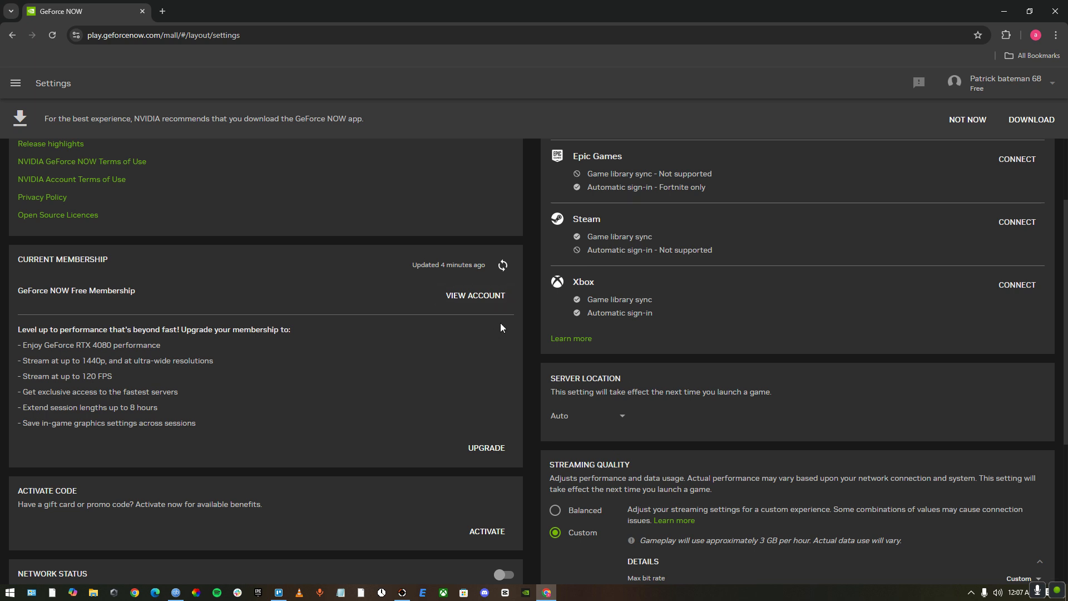
pyautogui.scroll(-3)
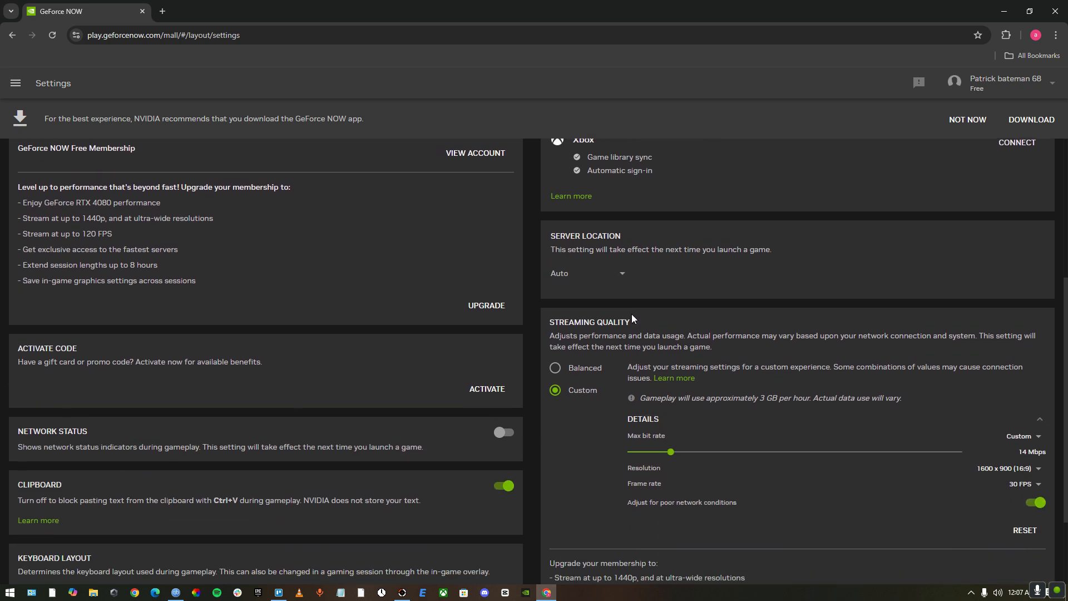
pyautogui.moveTo(654, 302)
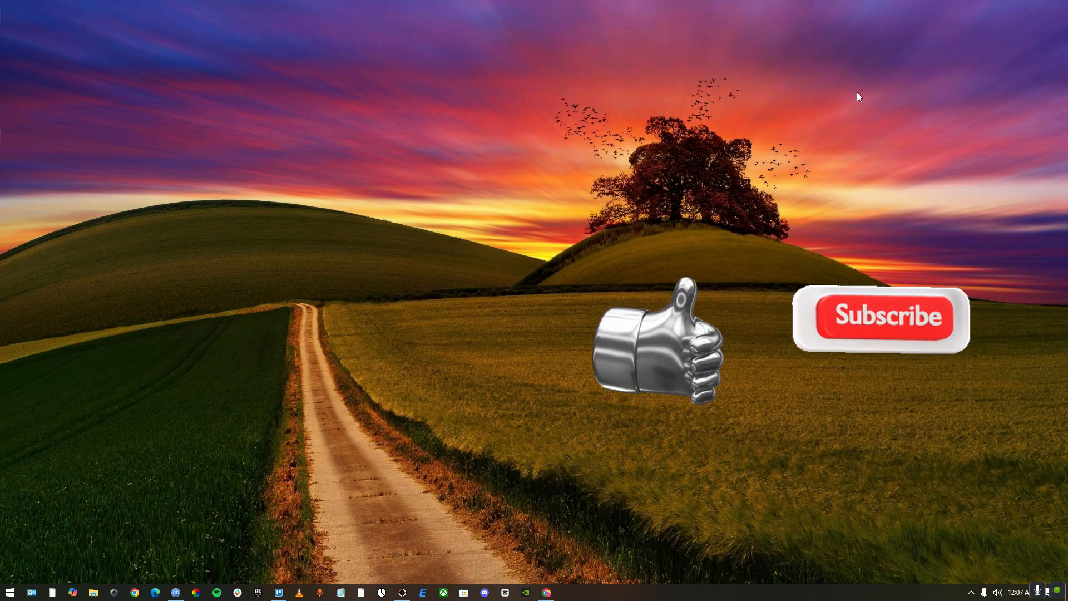
pyautogui.click(882, 319)
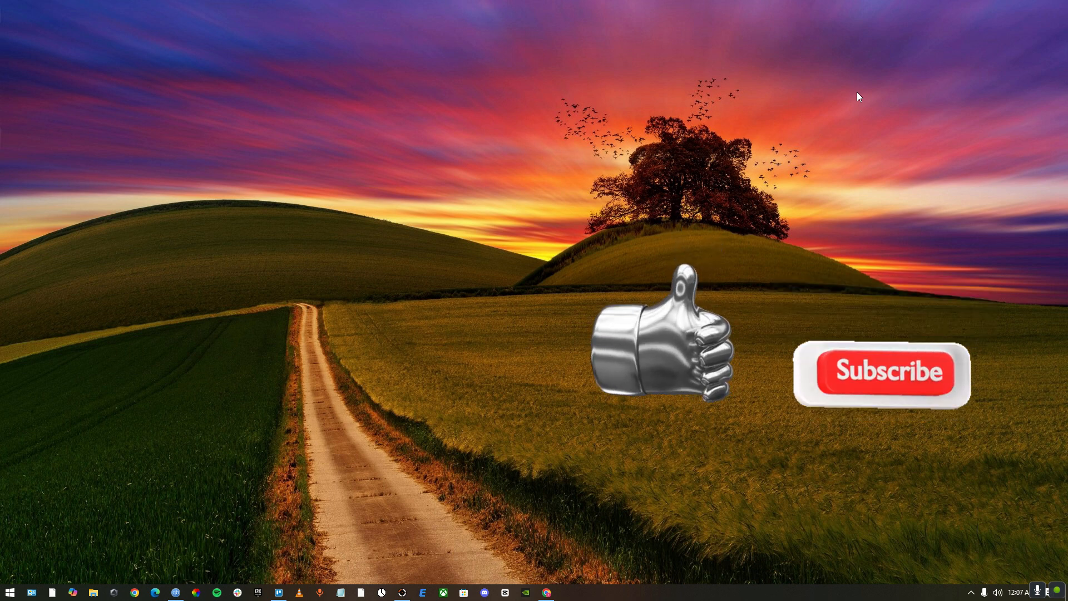
pyautogui.click(888, 377)
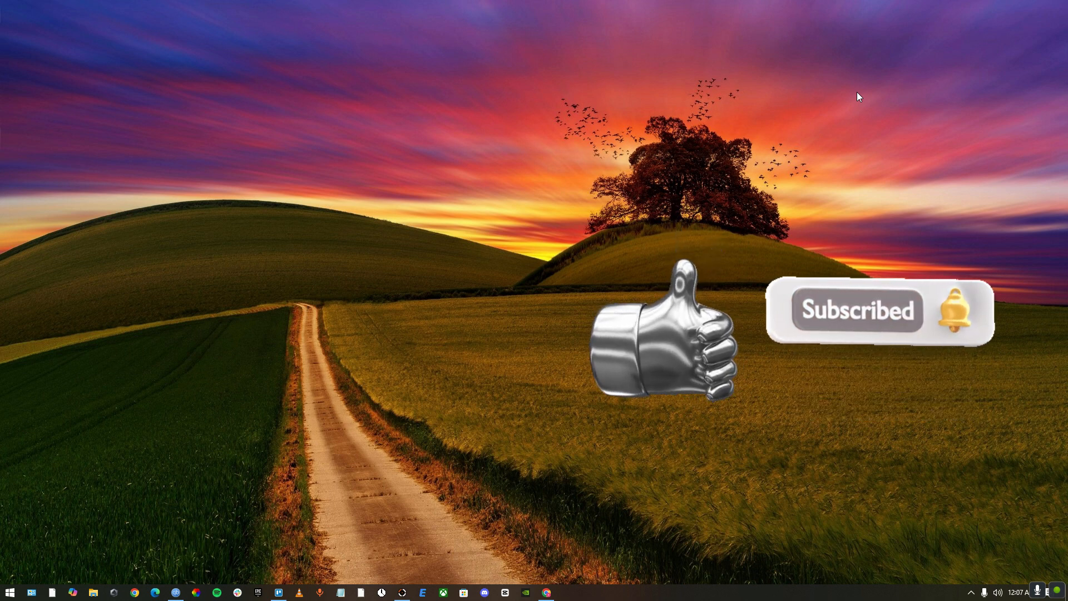